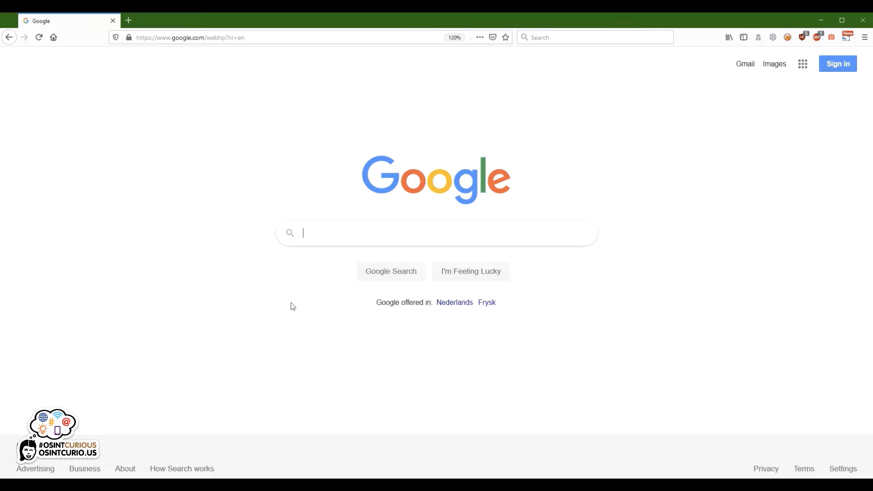
Search Google for osint for good, returning about 358,000 results.
type("osint for good")
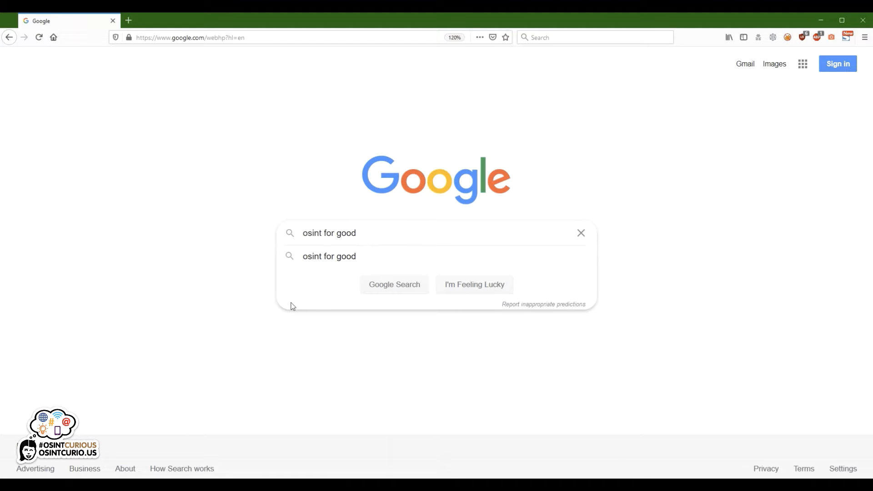
left_click(394, 284)
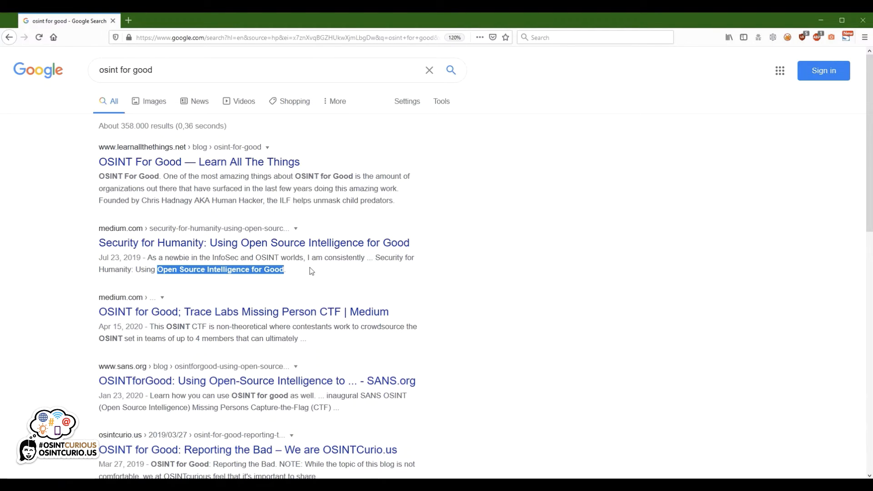
mouse_move(338, 257)
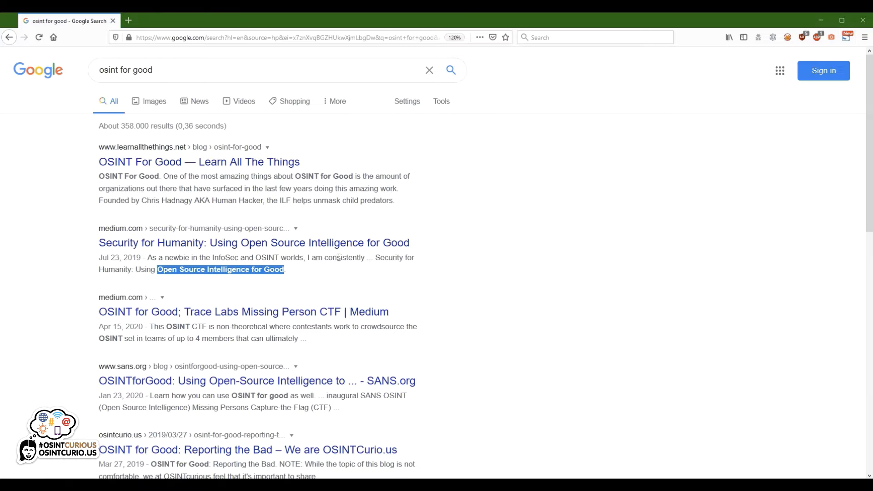
mouse_move(271, 76)
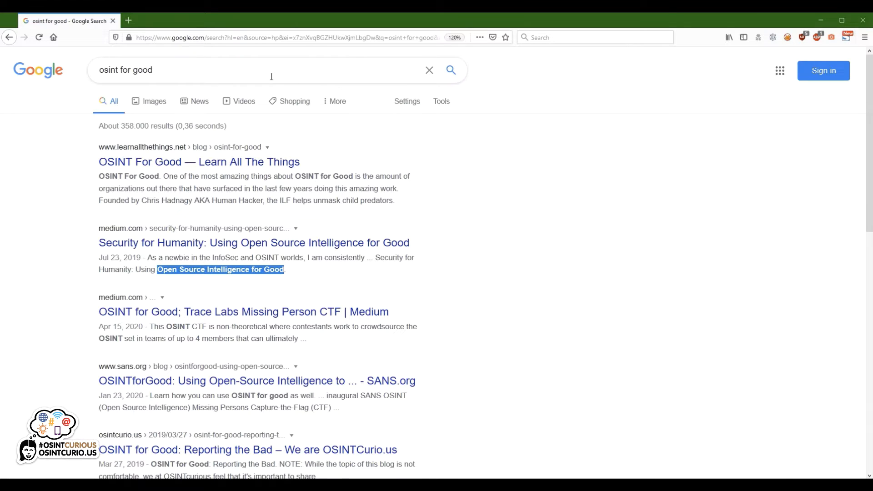
Quote the query as "osint for good" to narrow results to about 2,930 exact matches.
type("\"")
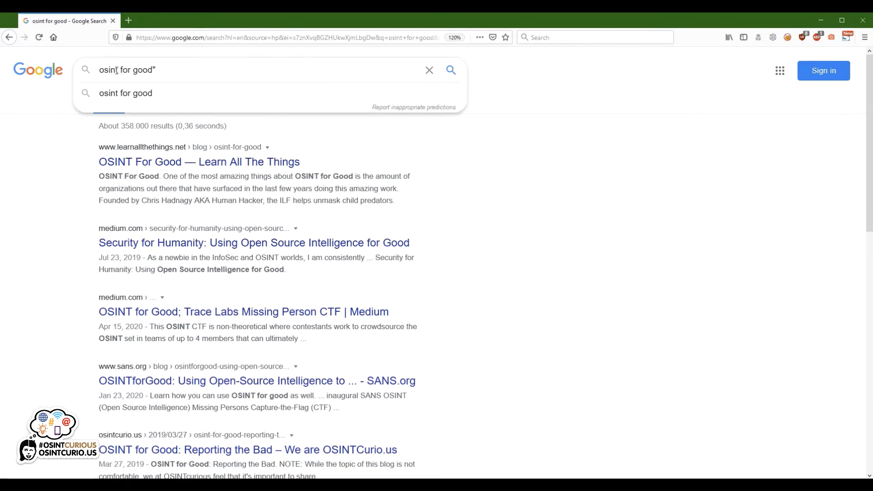
type("\"")
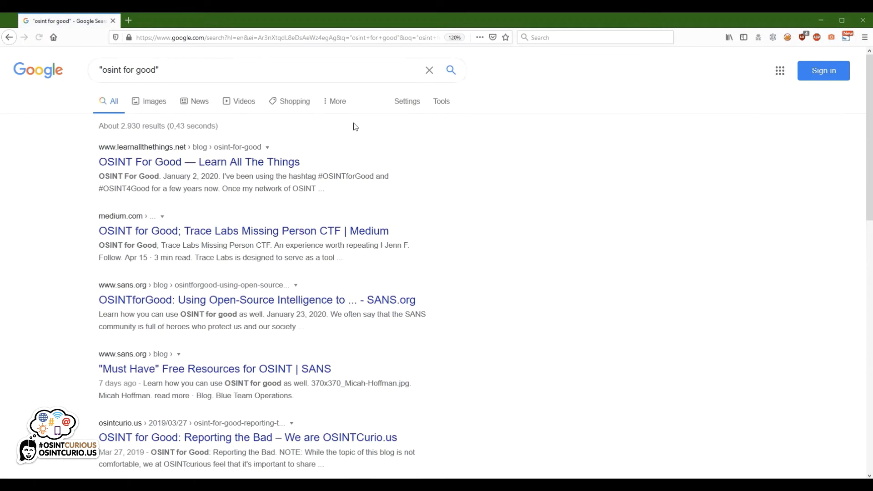
mouse_move(425, 168)
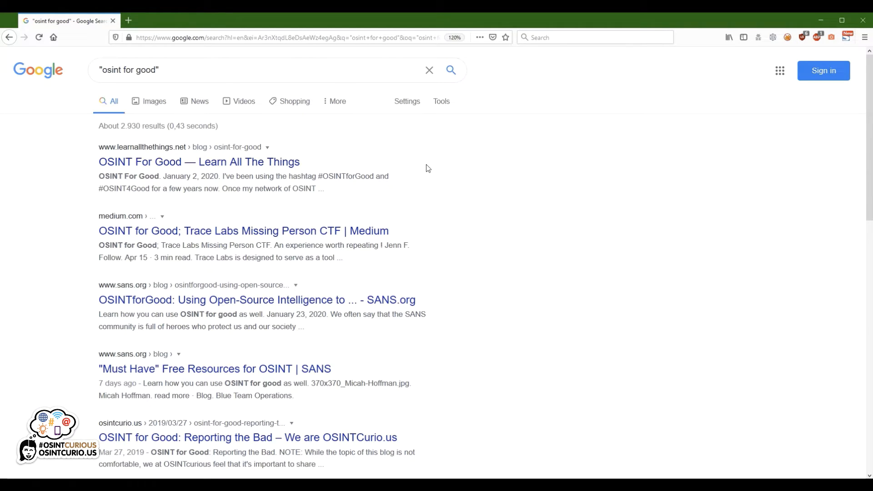
mouse_move(430, 180)
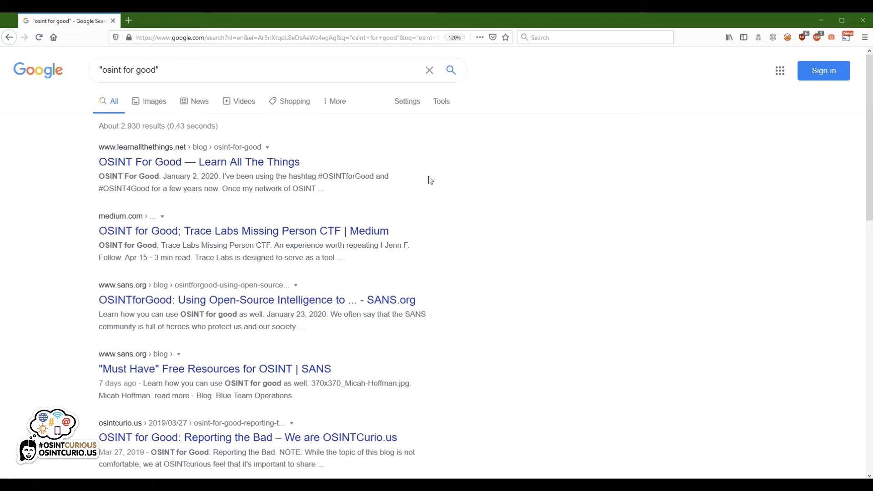
mouse_move(460, 293)
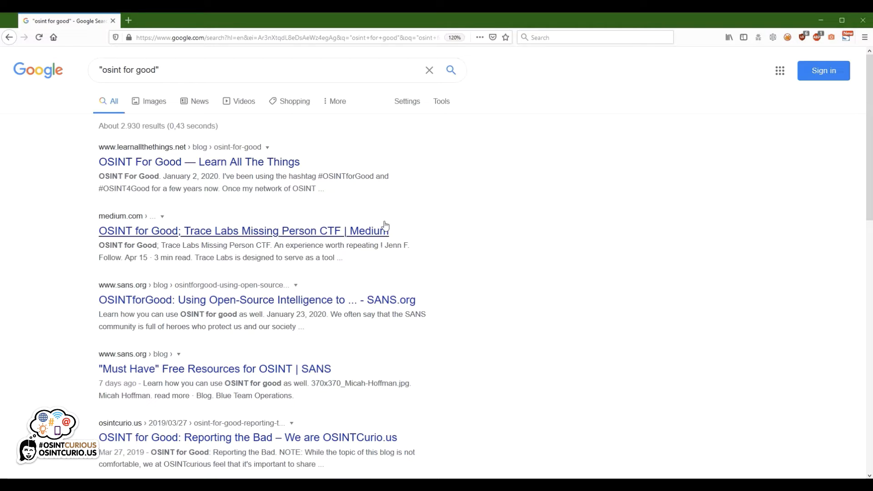
mouse_move(319, 67)
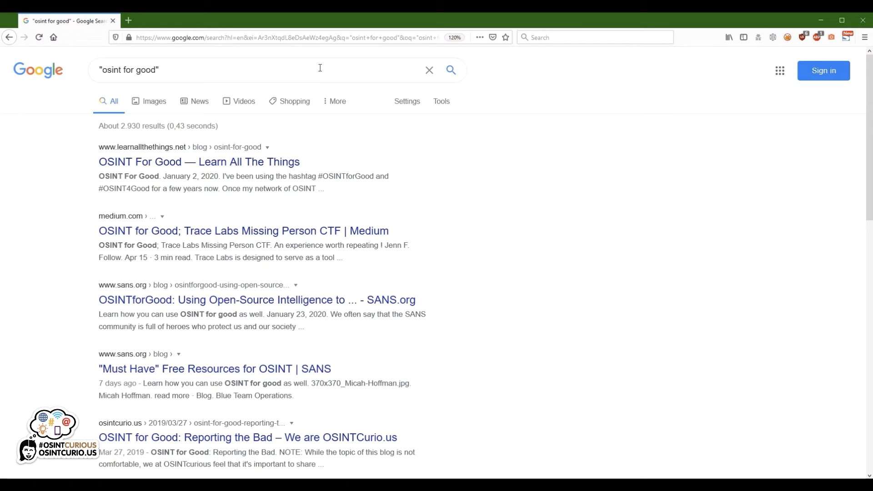
mouse_move(325, 87)
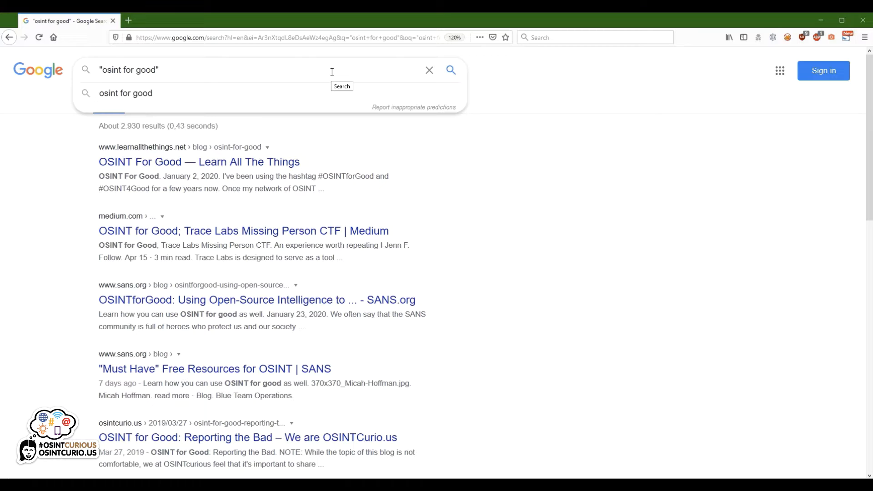
Exclude SANS pages with "osint for good" -sans, leaving about 1,050 results.
type("-")
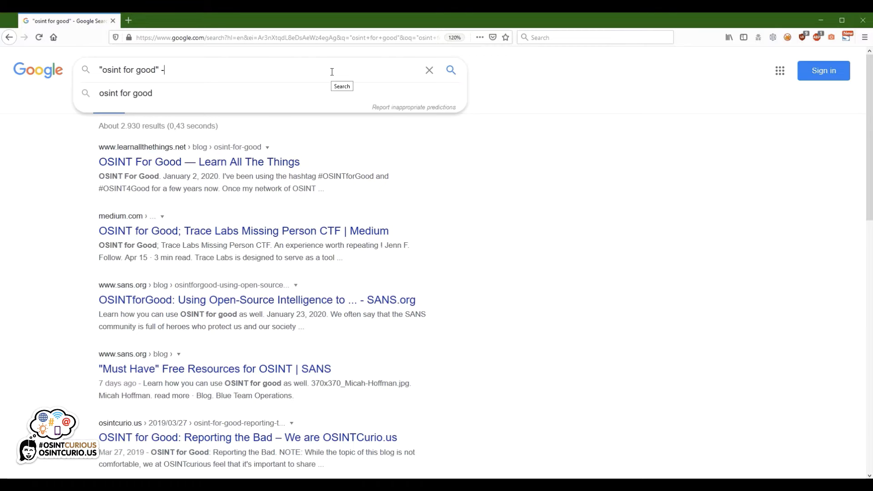
type("sans")
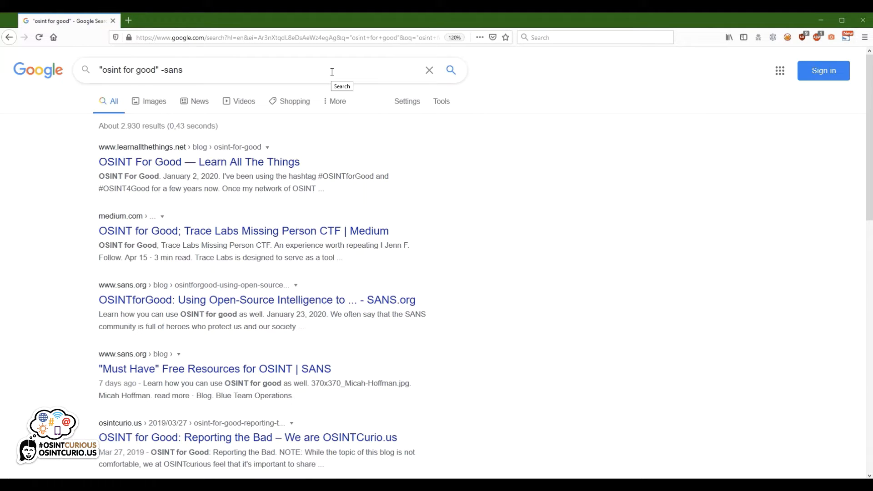
left_click(450, 70)
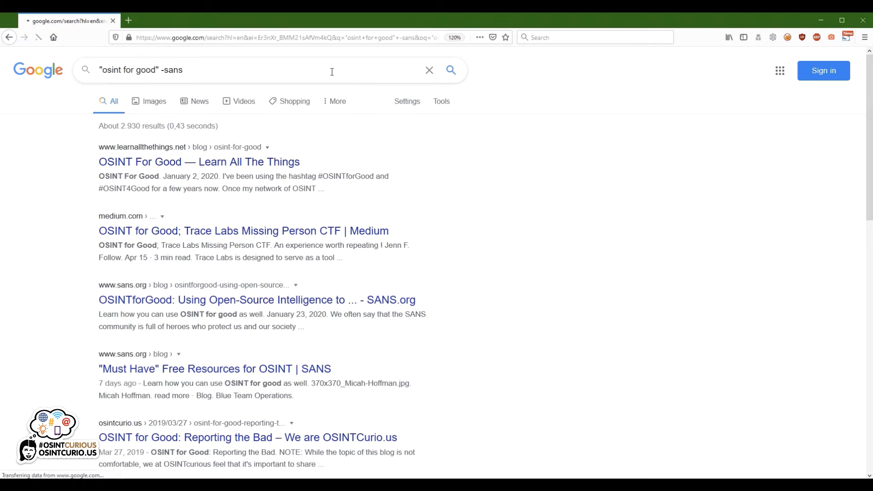
left_click(450, 70)
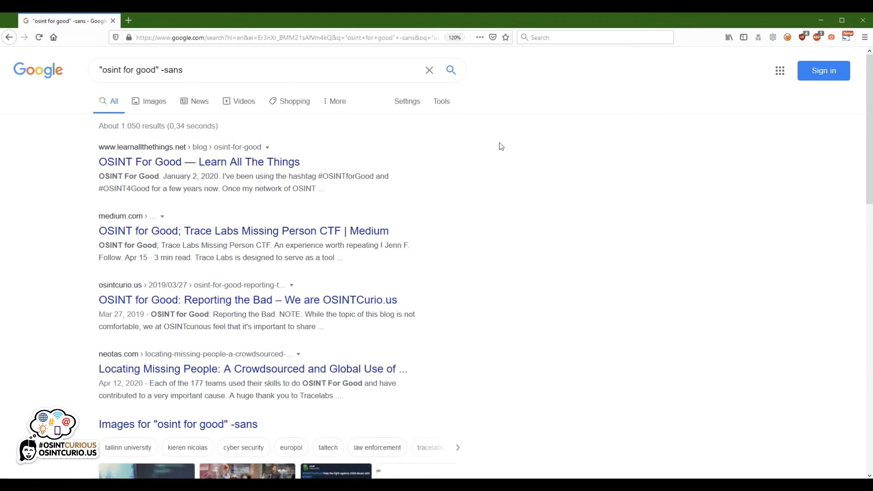
mouse_move(499, 155)
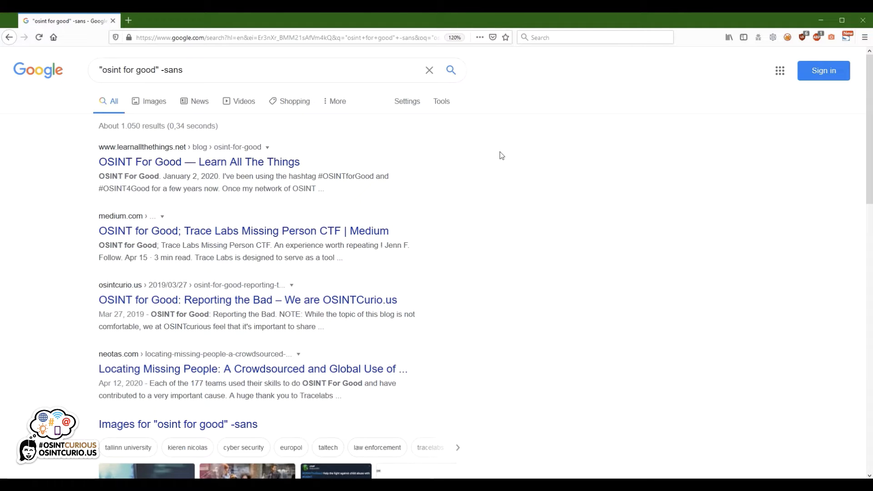
mouse_move(499, 166)
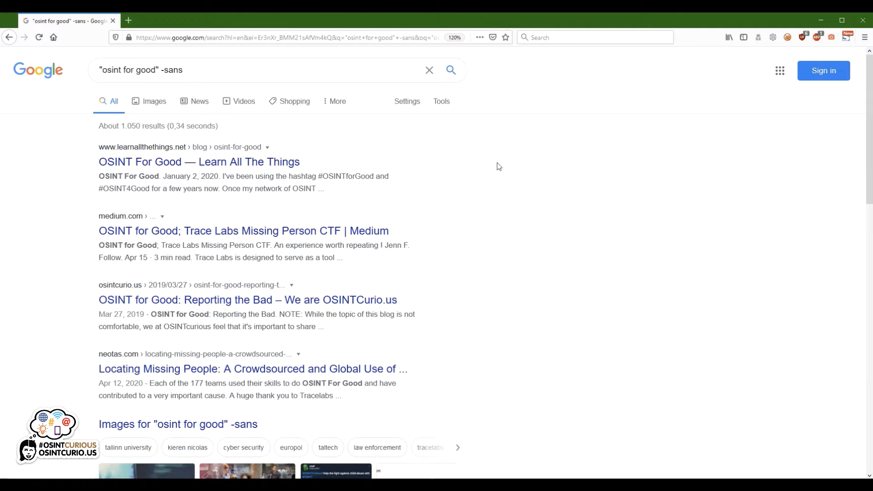
left_click(269, 77)
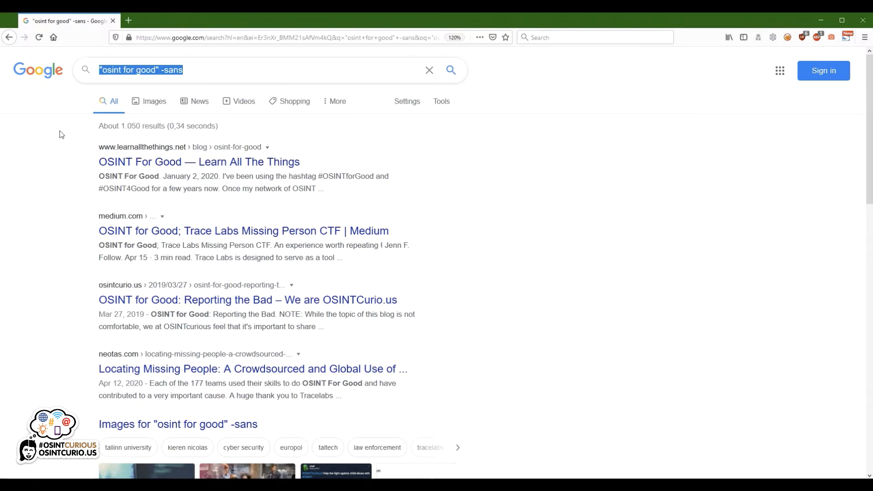
Search for osint OR intelligence to combine both terms.
type("osint O")
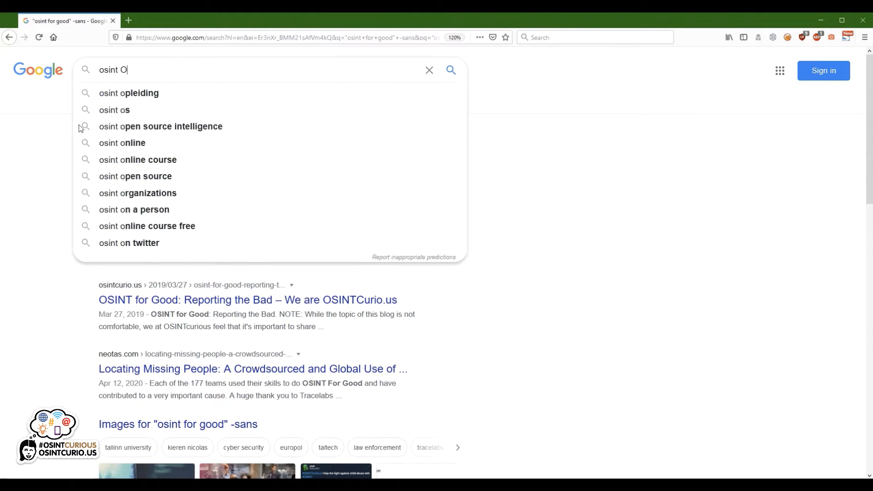
type("R intellig")
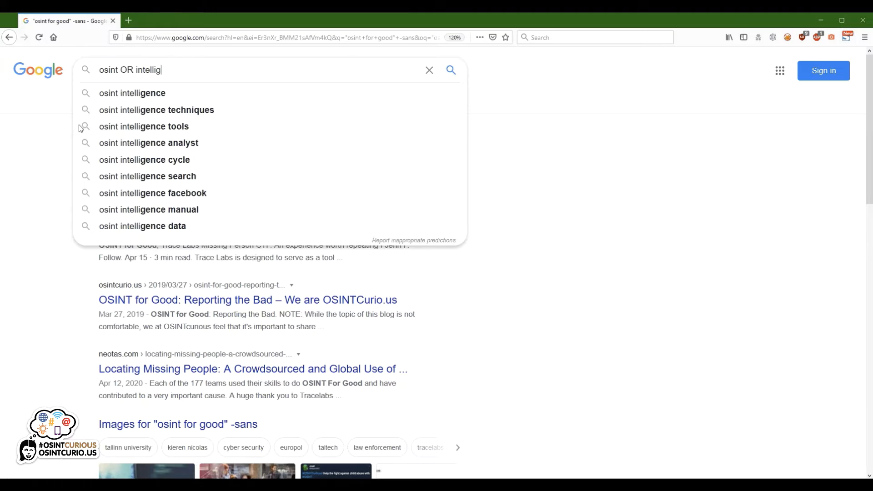
type("ence")
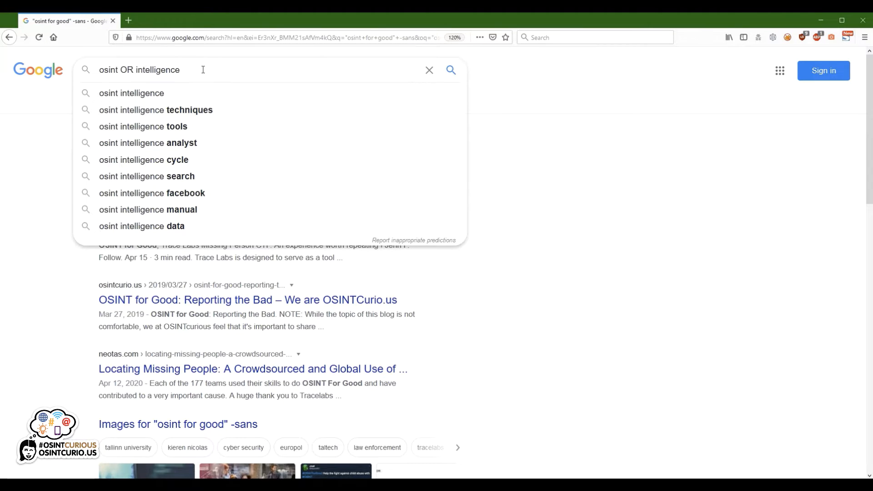
double_click(126, 70)
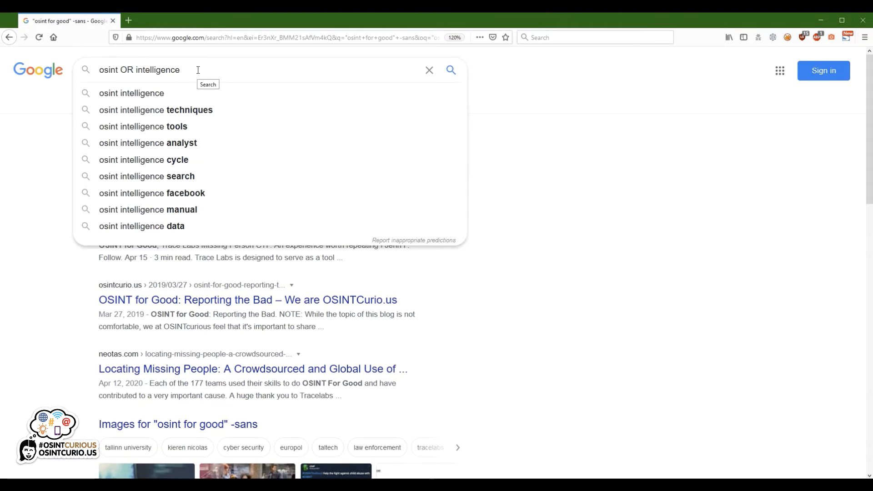
key("Return")
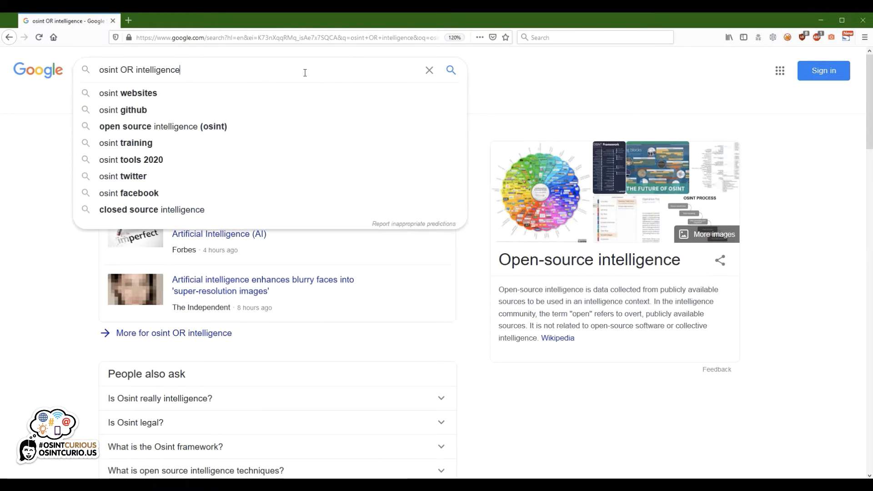
Exclude artificial with osint OR intelligence -artificial, giving about 746,000,000 results.
type("-artifici")
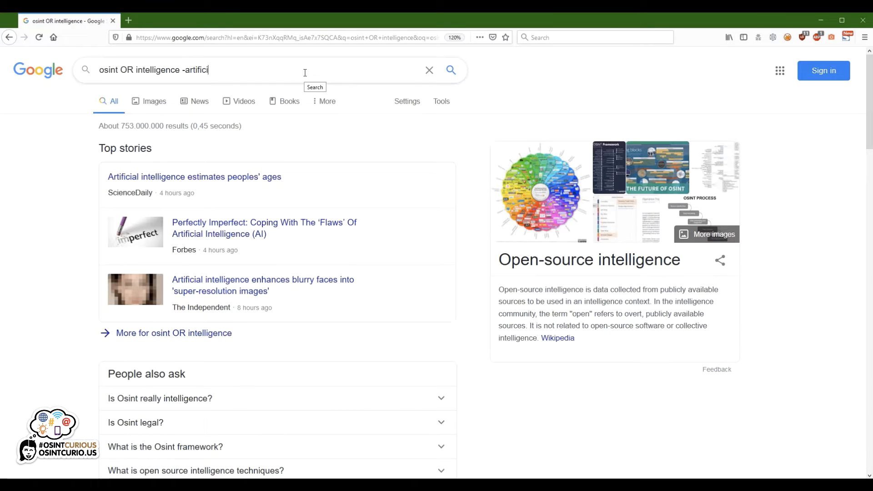
key("Return")
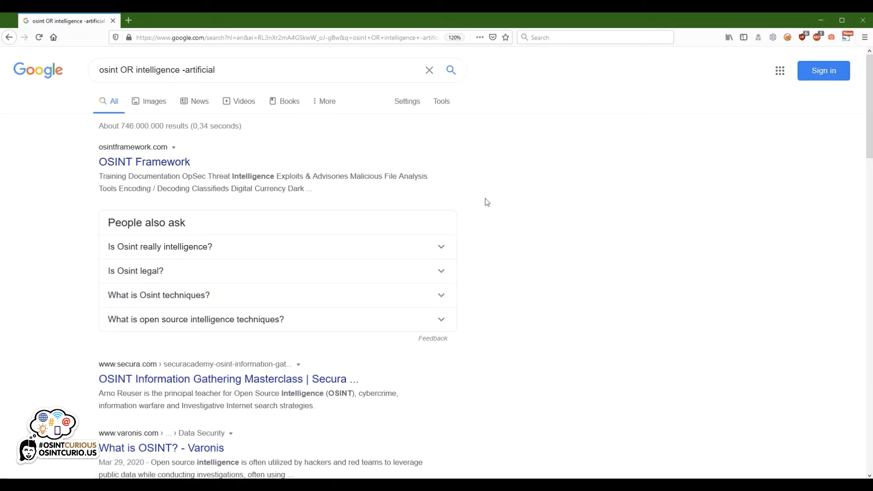
left_click(156, 76)
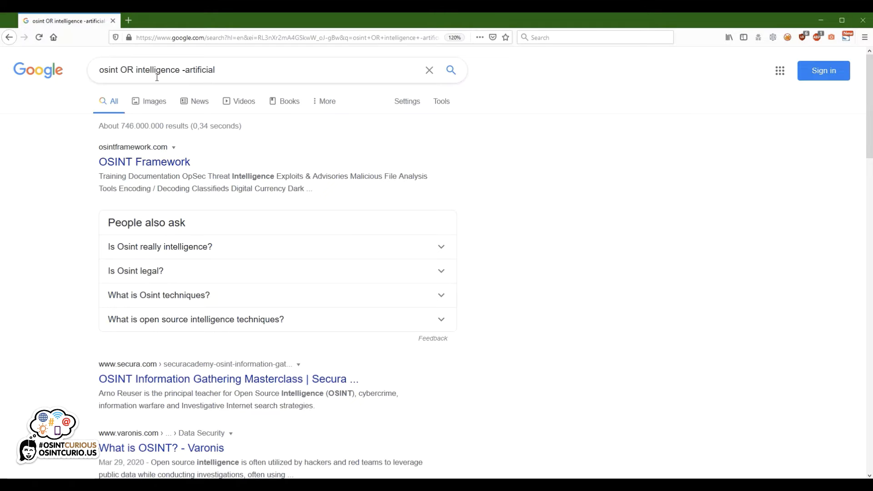
mouse_move(238, 73)
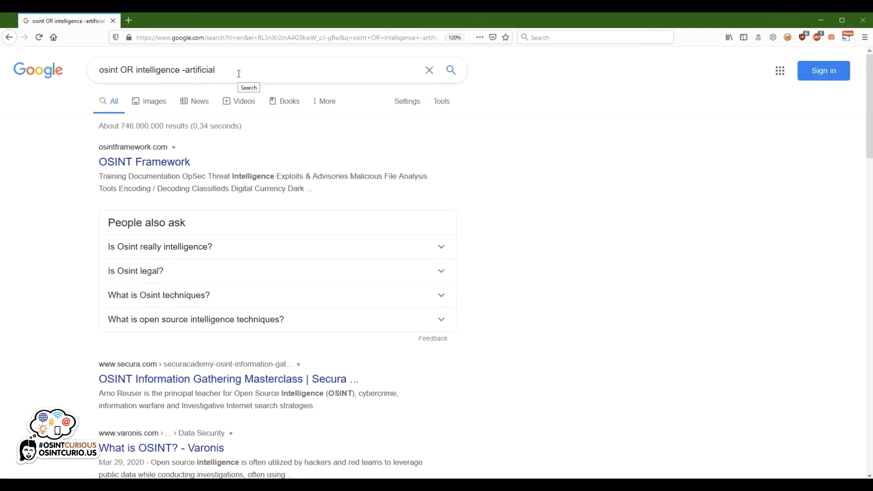
mouse_move(259, 89)
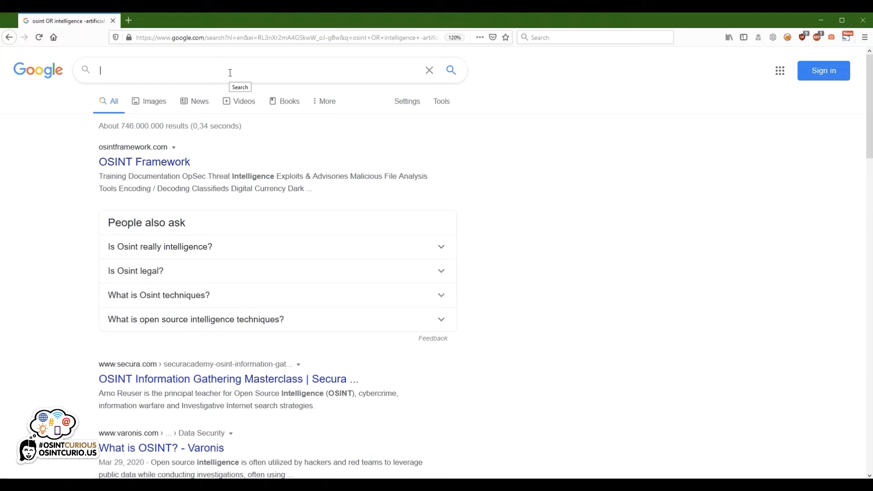
Search sector035|webbreacher|nixintel hiking, listing about 37,300 results led by WebBreacher's blog.
type("seactor035")
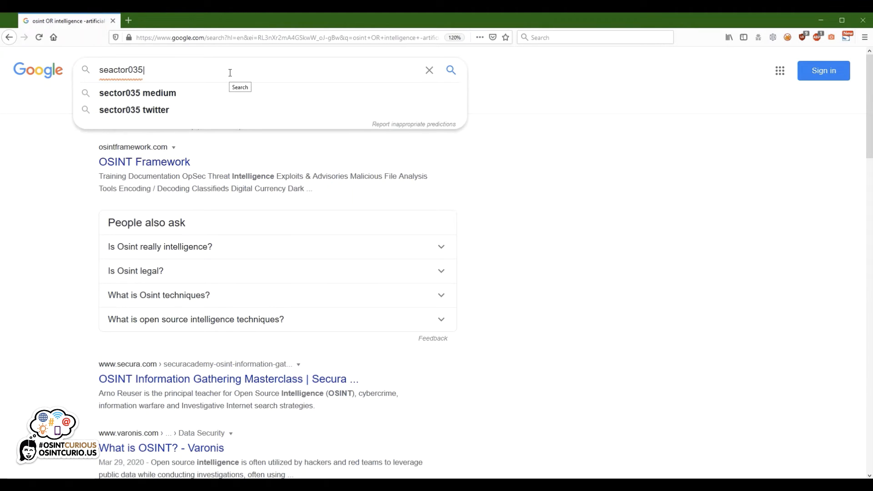
type("|webbreacher")
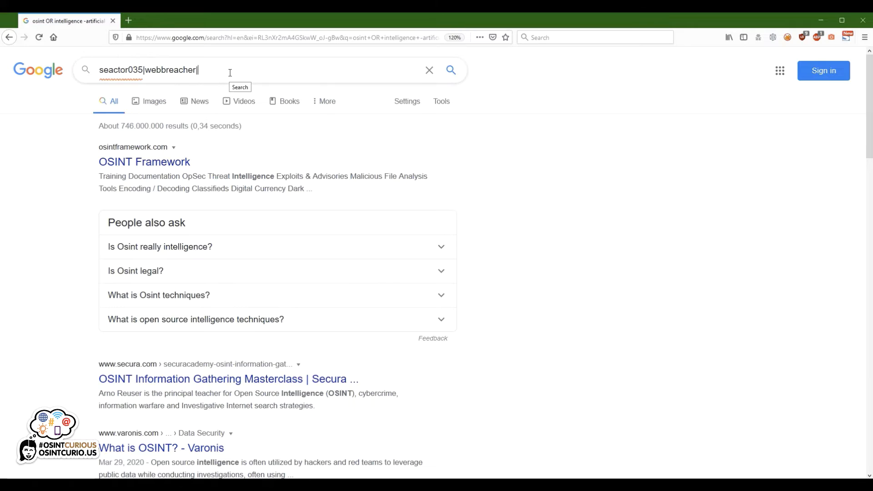
type("nixintel")
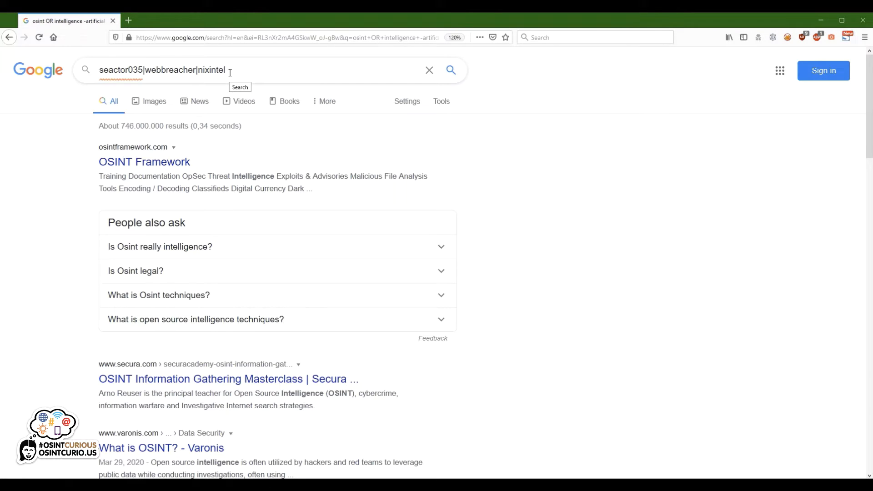
type("hiking")
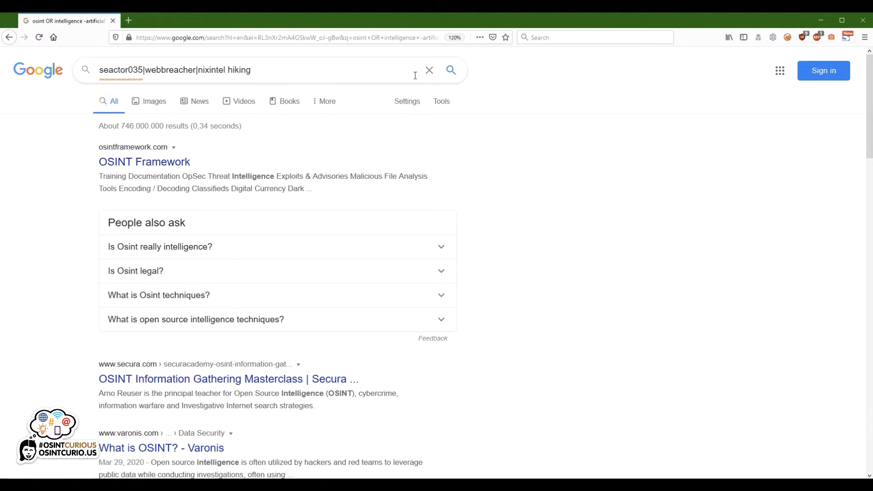
mouse_move(298, 53)
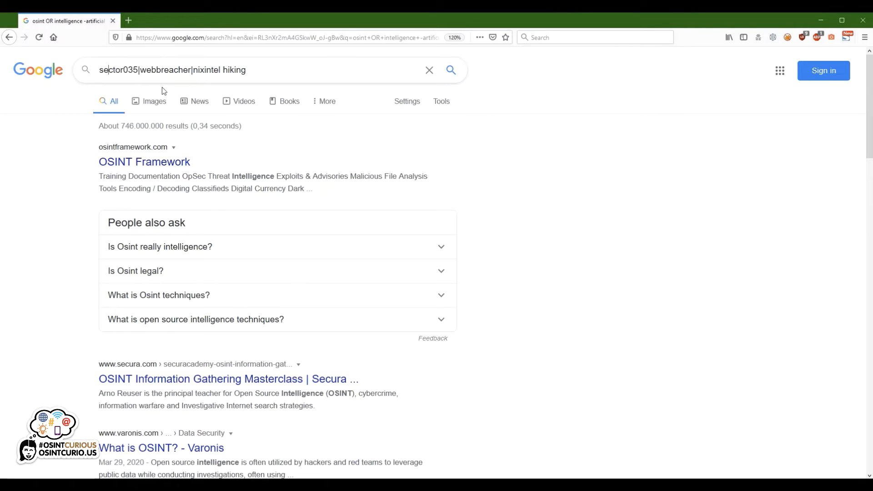
double_click(147, 70)
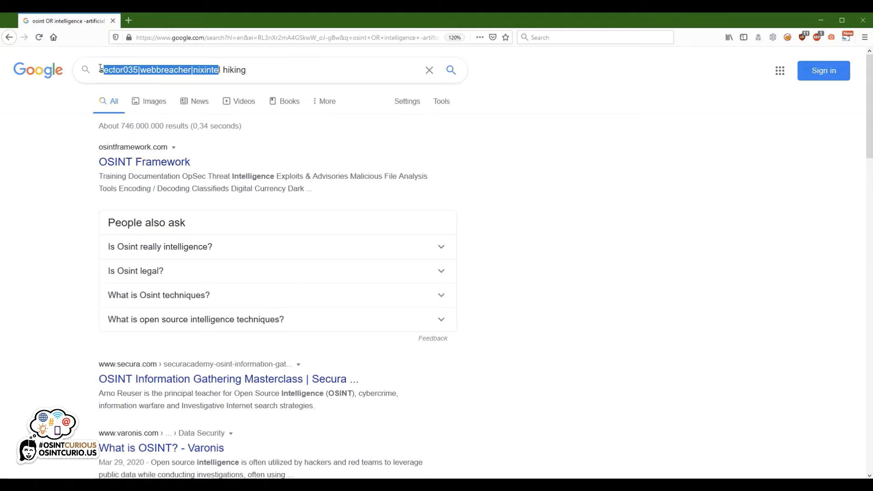
key("Return")
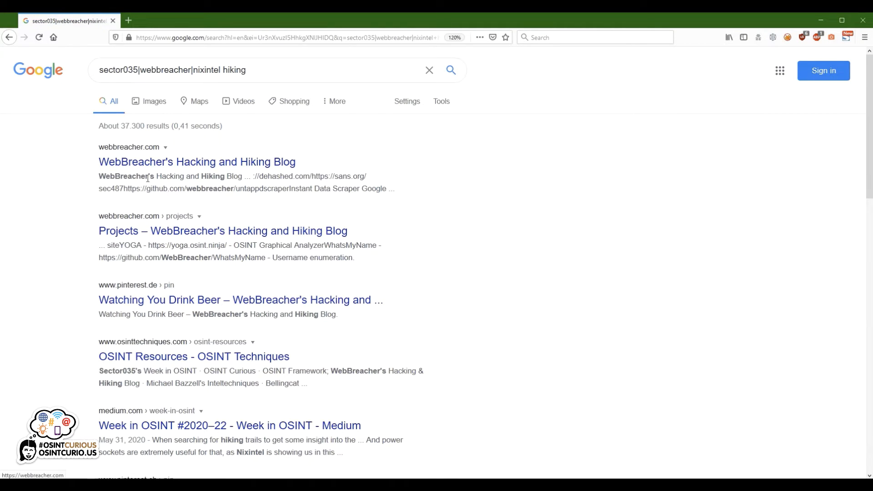
mouse_move(176, 230)
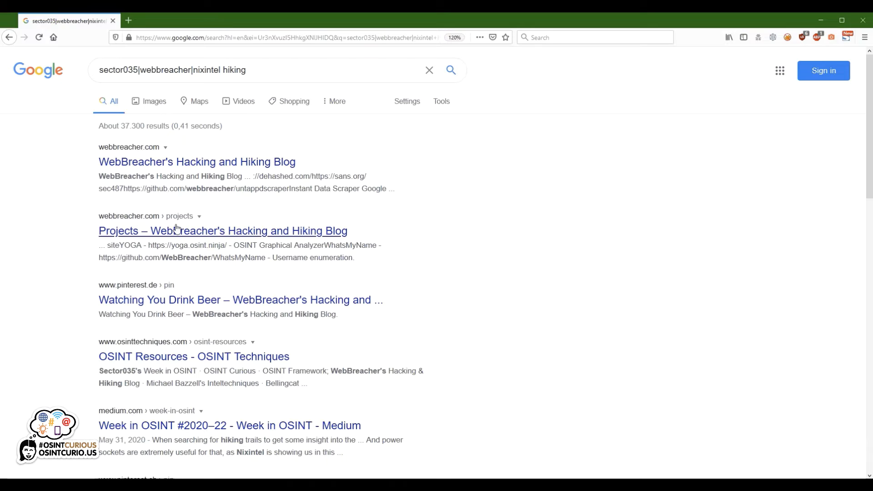
double_click(186, 257)
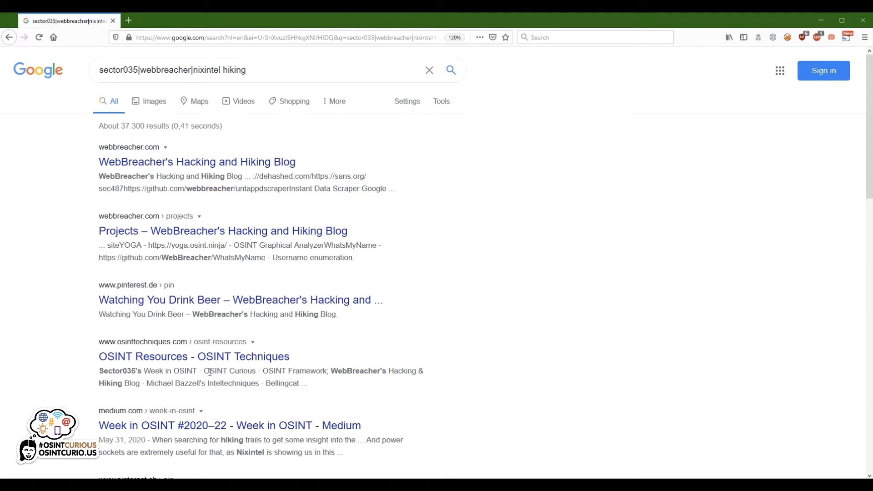
left_click(251, 70)
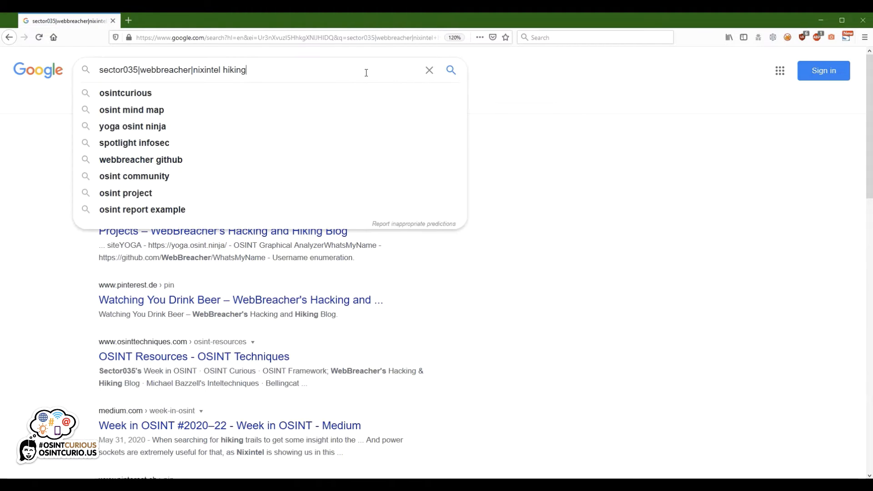
mouse_move(450, 70)
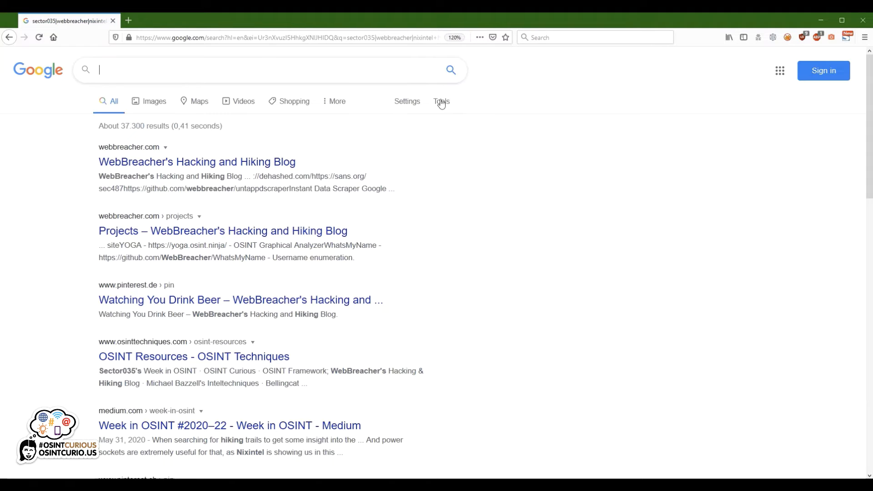
mouse_move(481, 93)
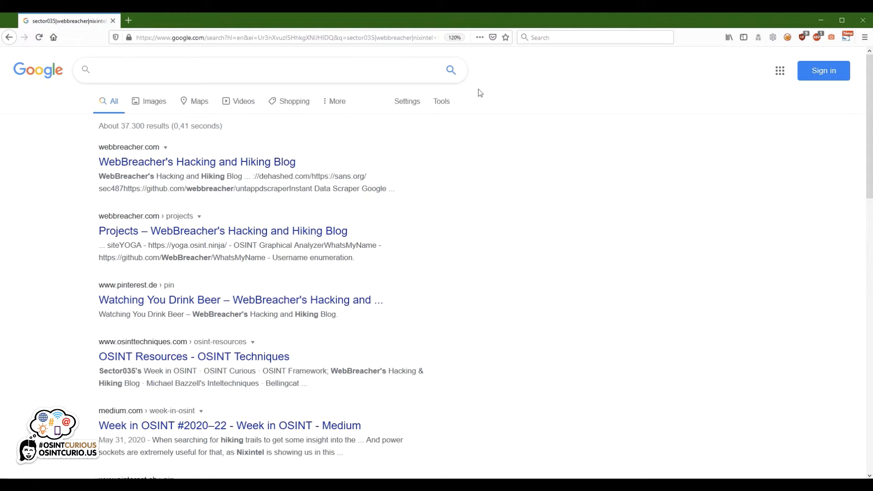
Search "john smith" curriculum vitae, returning about 718,000 results with CV images.
type("\"john sm")
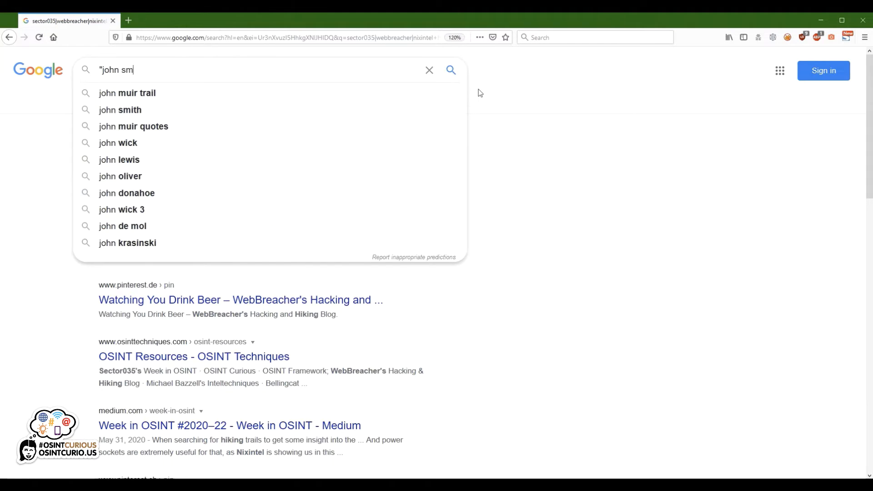
type("ith\"")
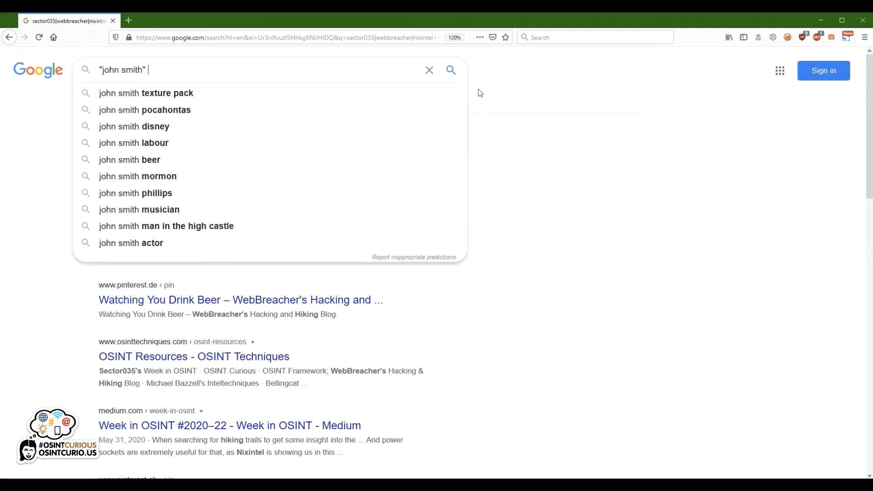
type("curricu")
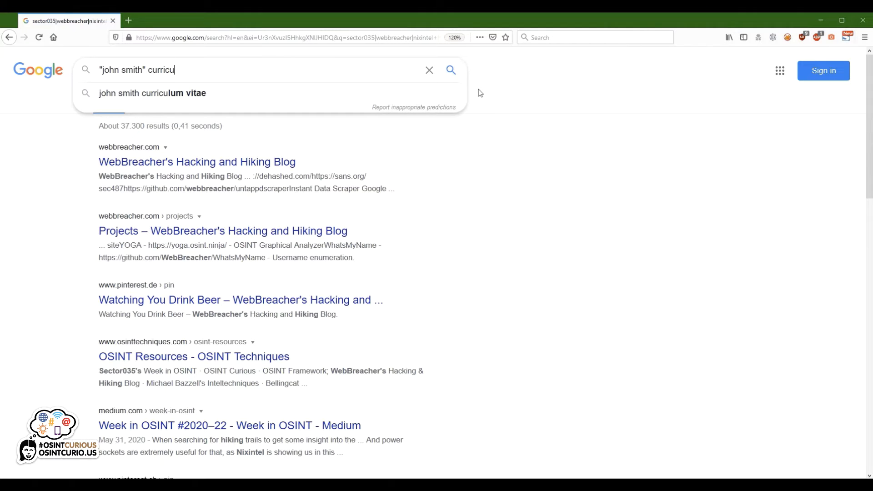
type("lum v")
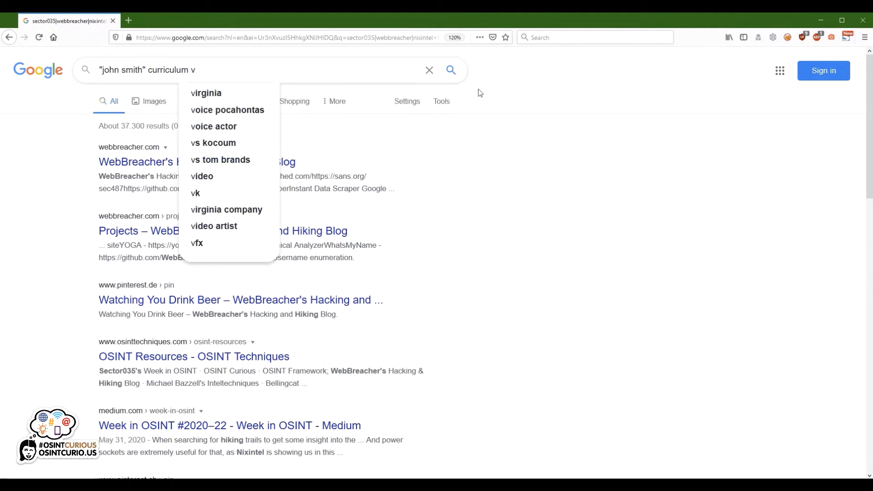
type("itta")
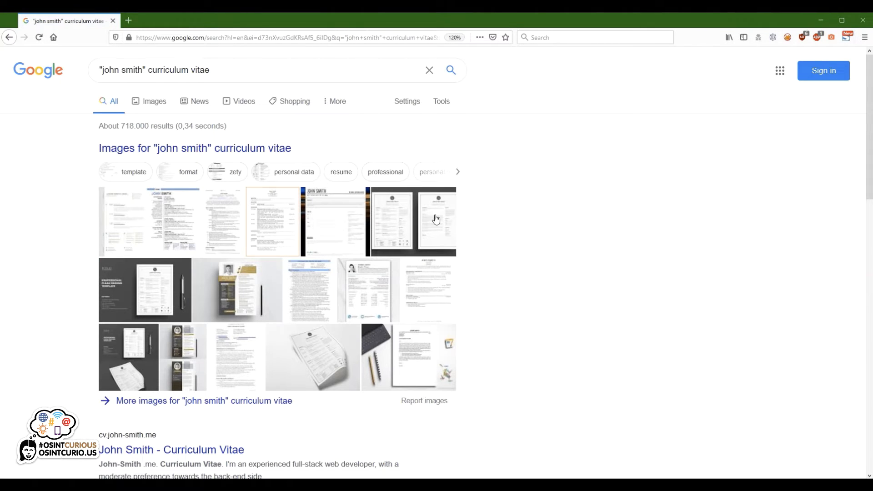
scroll("down", 3)
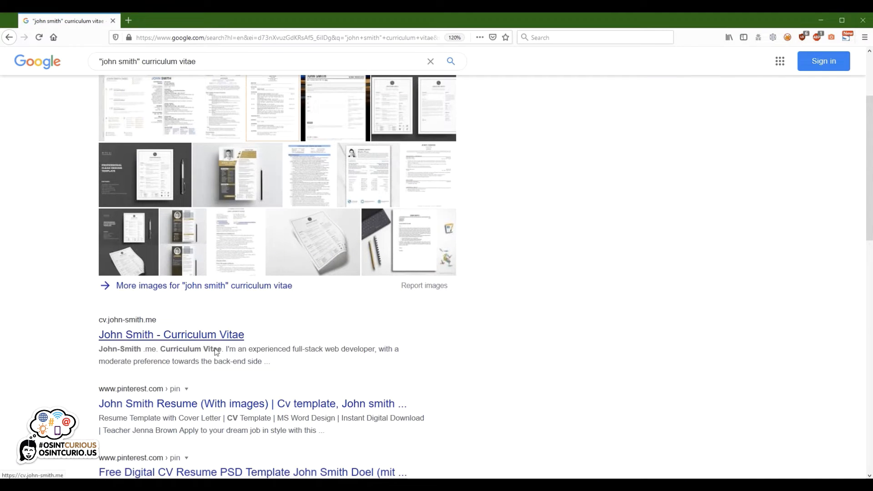
mouse_move(194, 409)
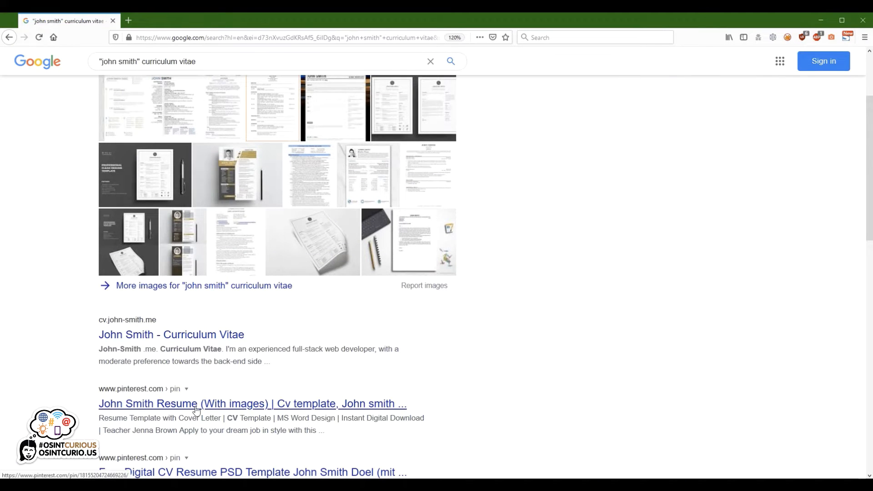
scroll("up", 3)
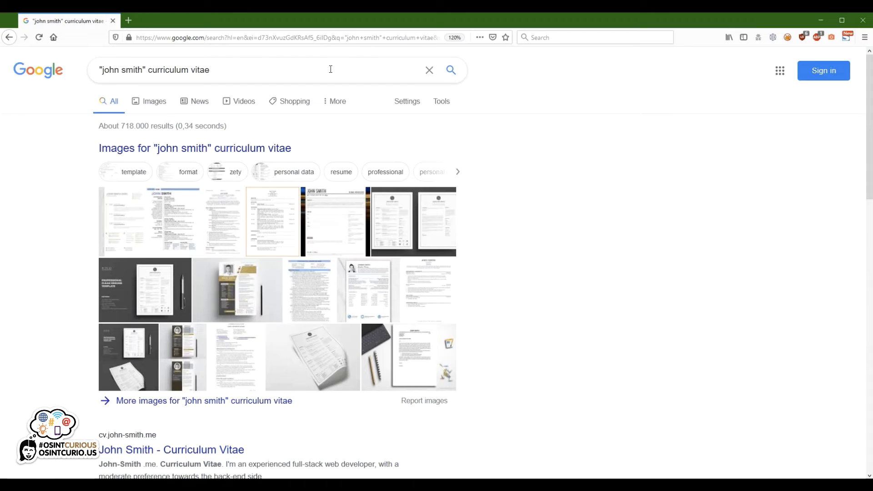
left_click(222, 70)
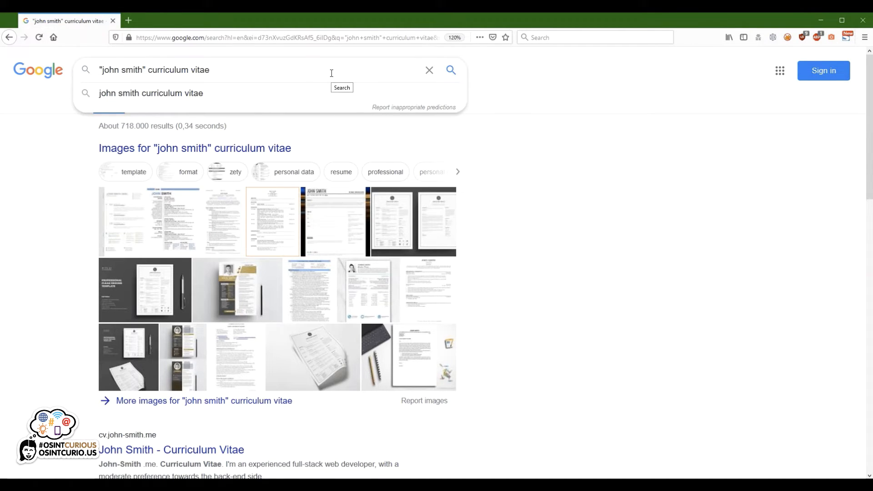
Restrict the CV query to PDFs with ext:pdf, narrowing to about 25,200 documents.
type("filetype:")
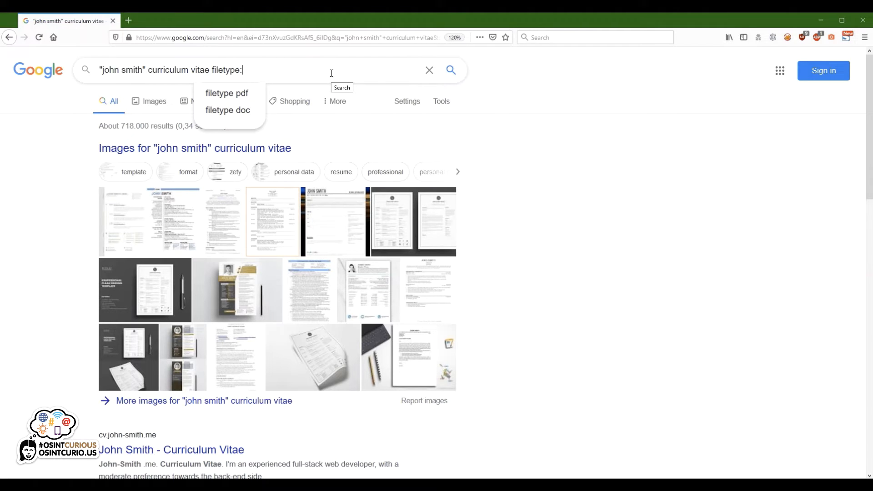
left_click(227, 92)
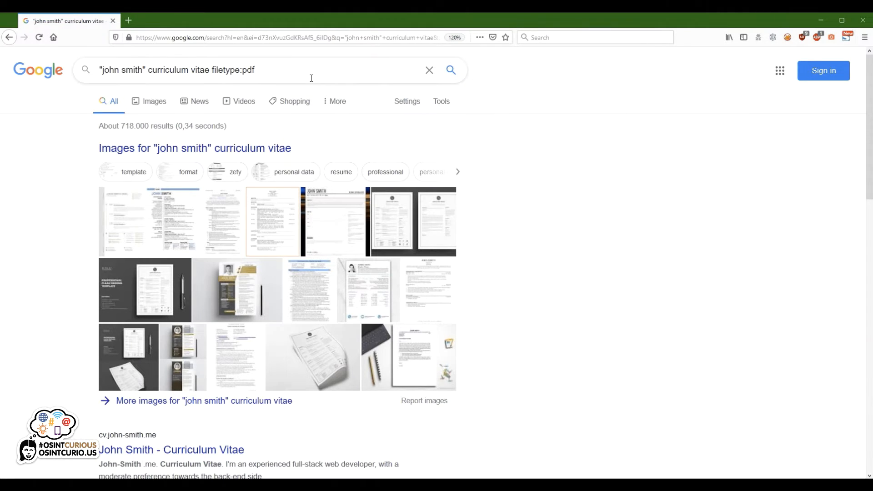
double_click(224, 70)
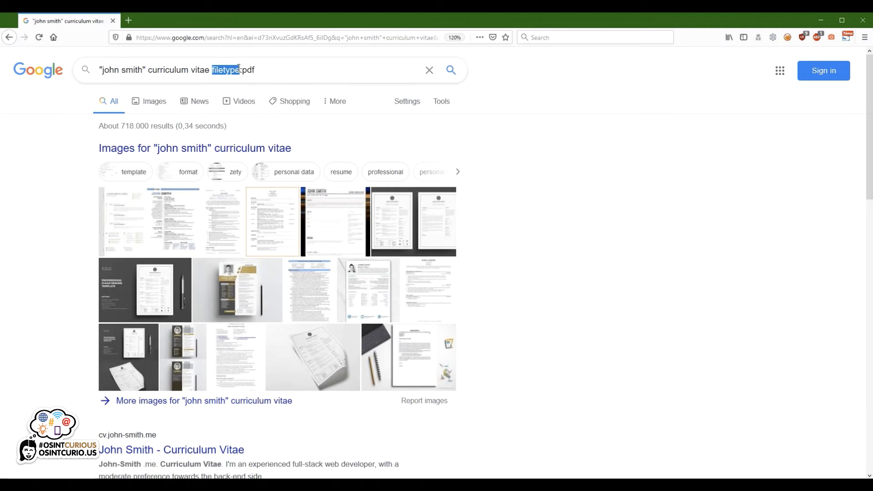
type("ext")
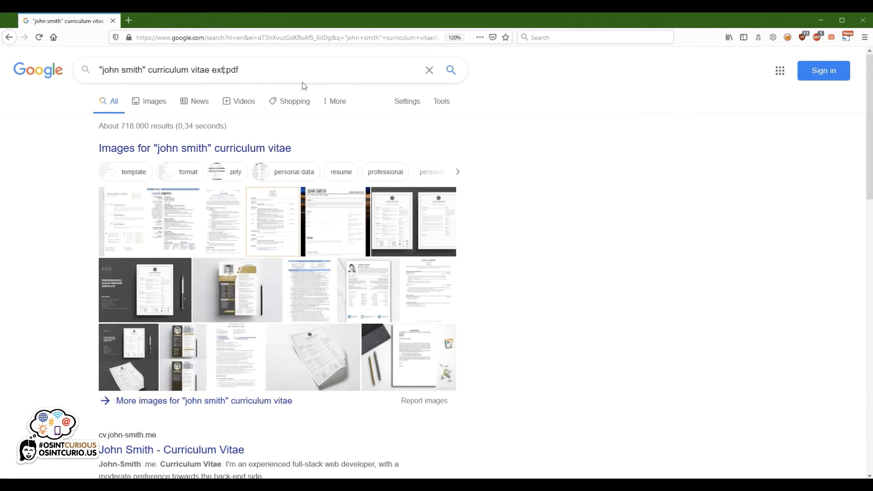
mouse_move(234, 70)
type(":")
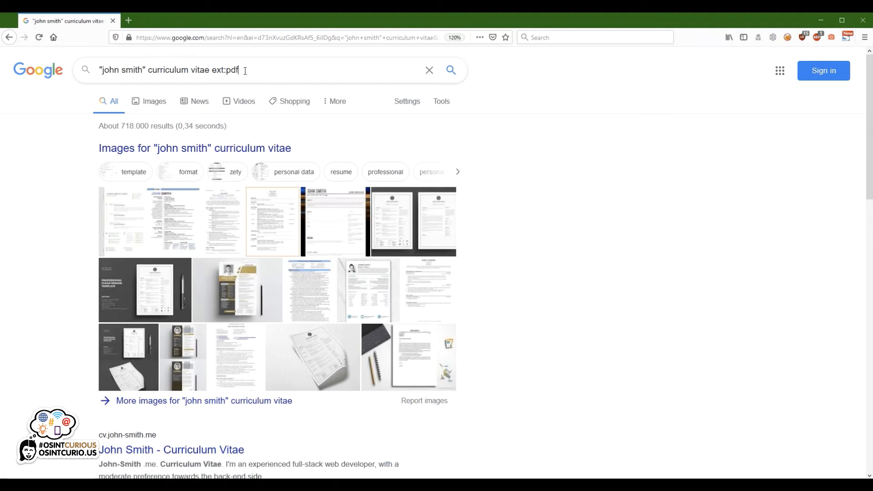
mouse_move(256, 70)
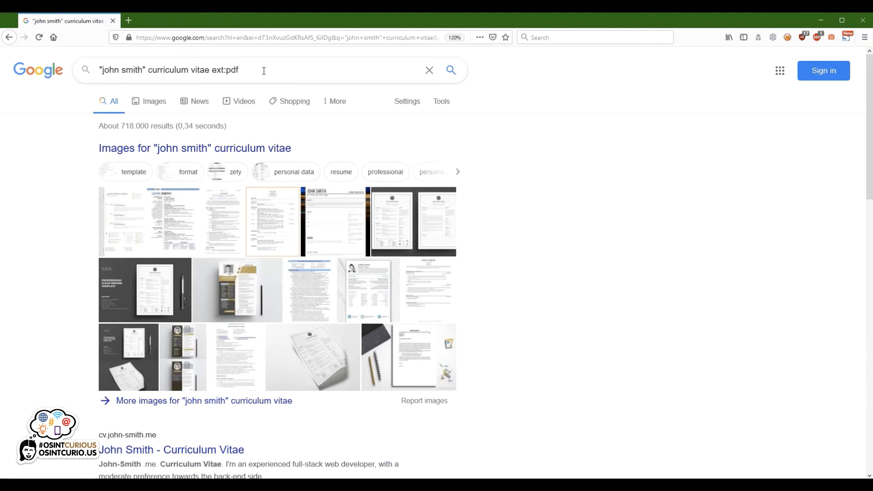
left_click(450, 70)
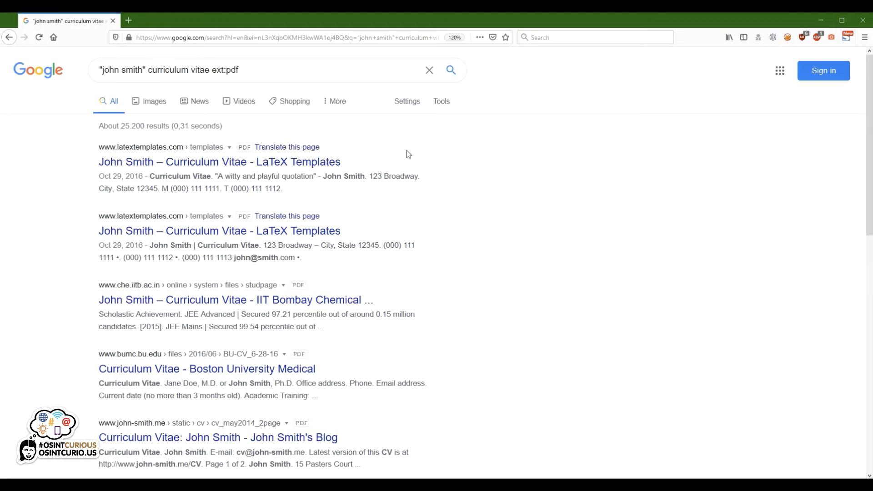
Return to the Google home page with an empty search box.
left_click(274, 70)
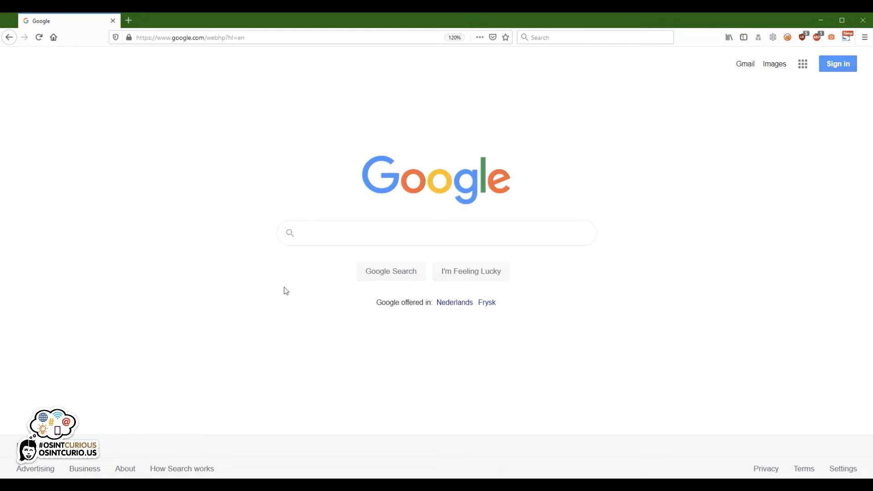
mouse_move(299, 279)
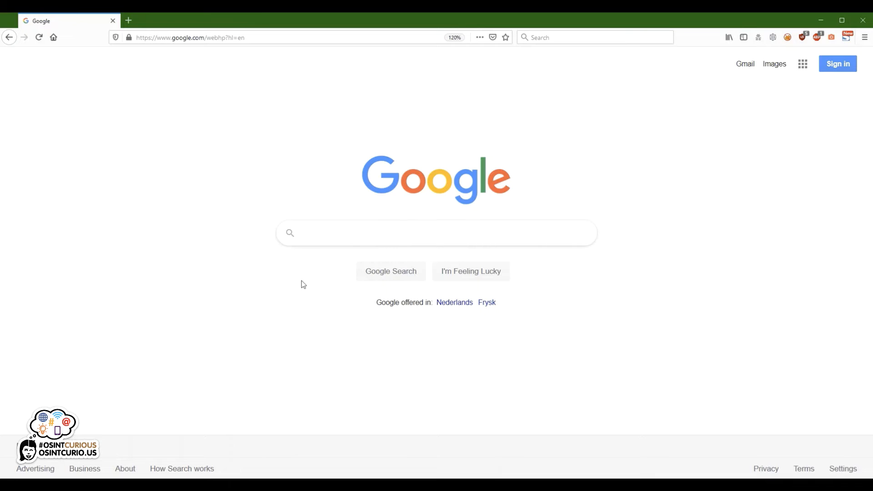
Search ext:(pptx OR docx OR xlsx) osint to list OSINT Office documents.
left_click(436, 233)
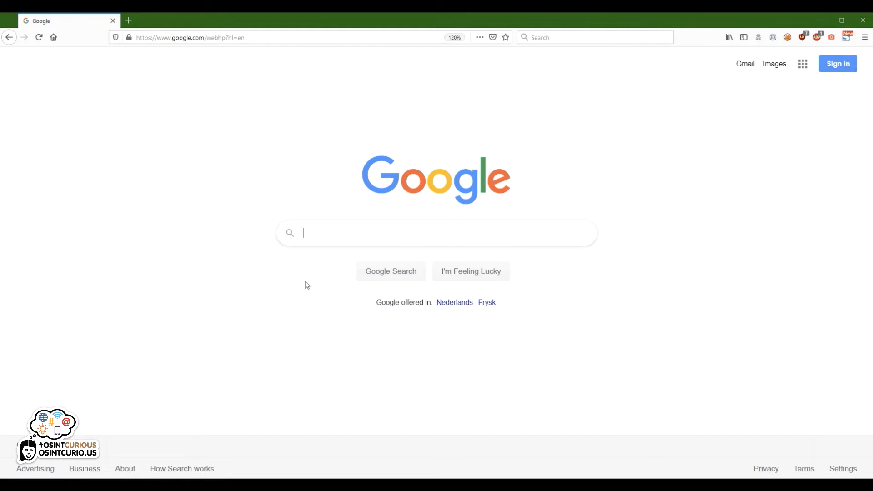
type("ext:")
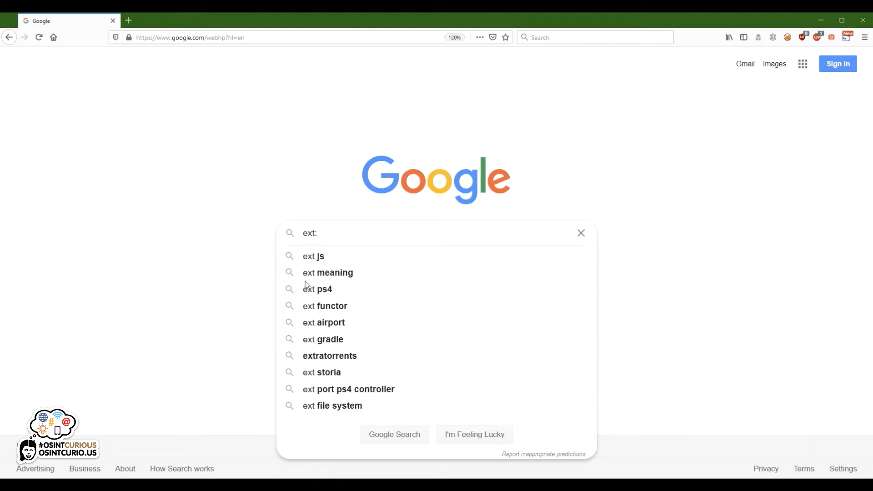
type("(")
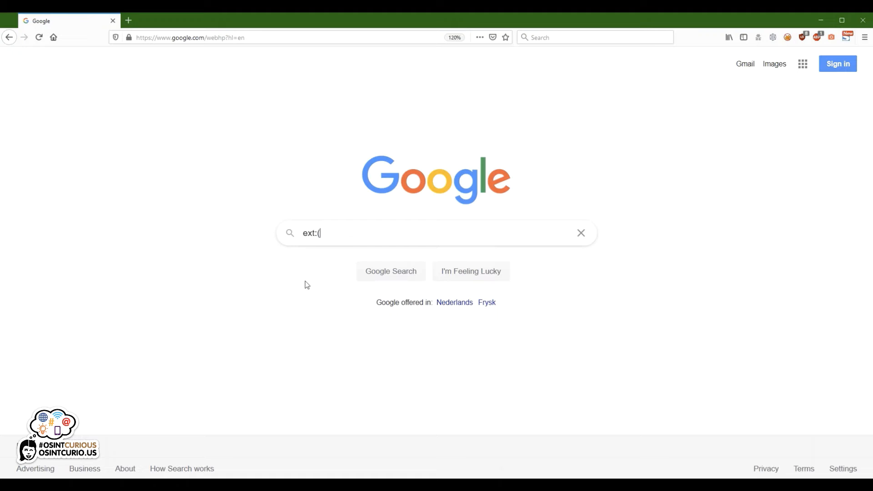
type("pp")
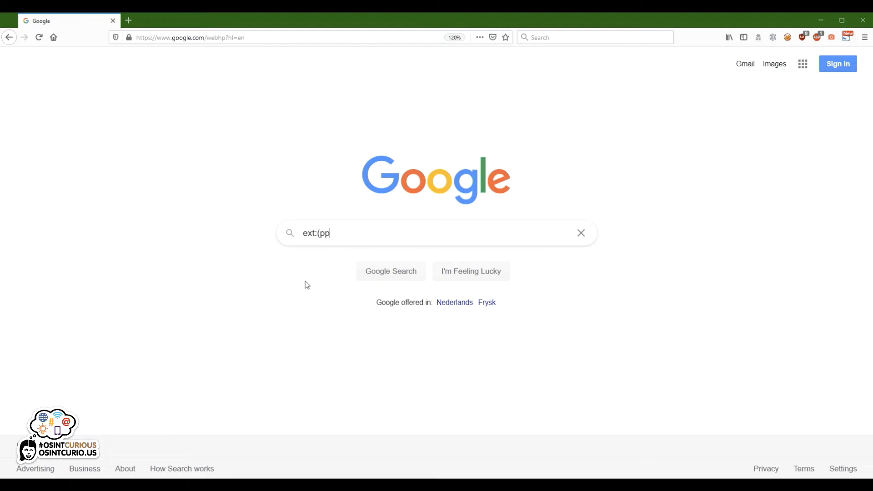
type("tx")
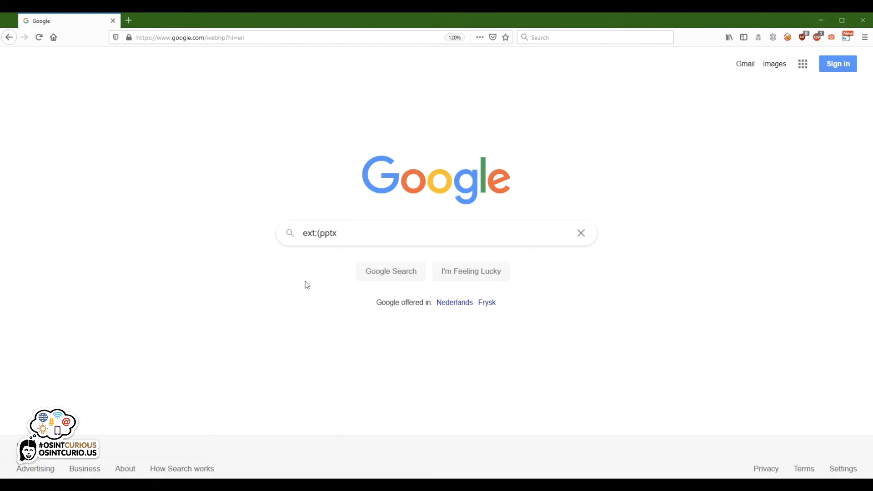
type("OR docx")
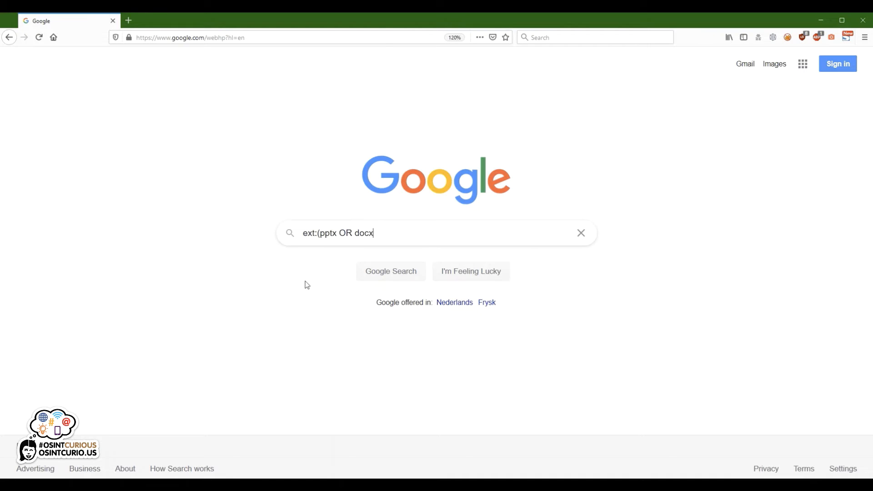
type("OR xl")
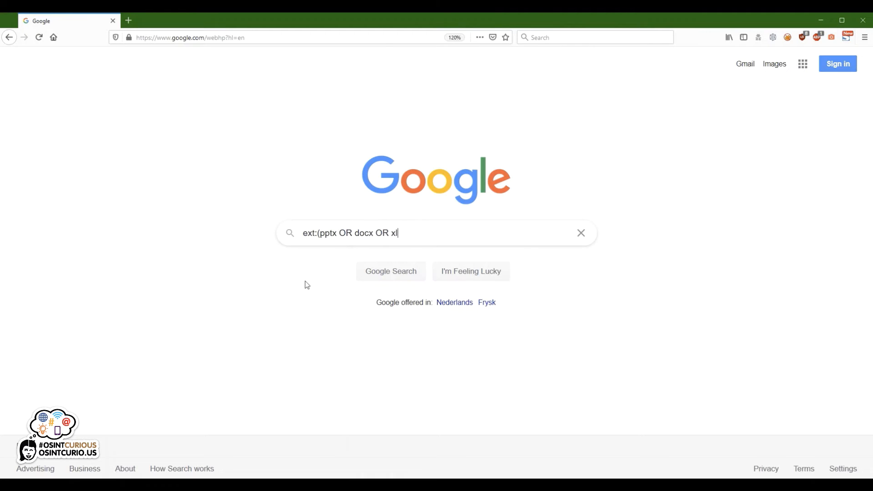
type("sx)")
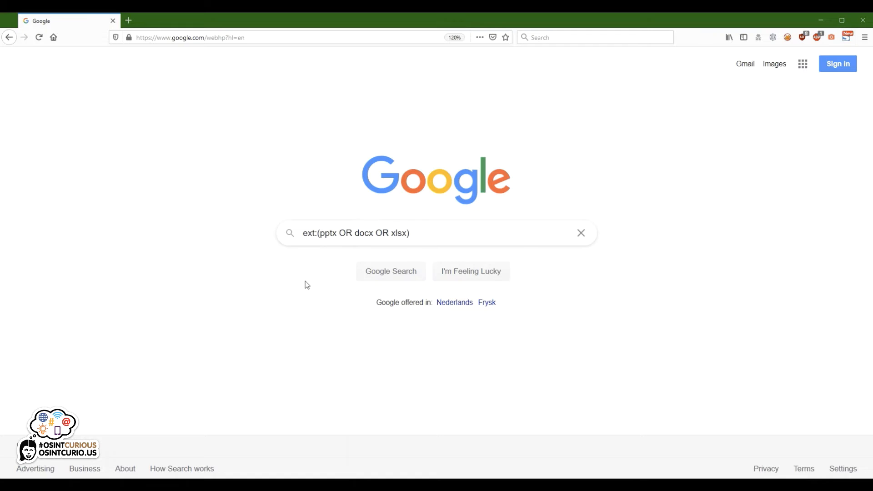
type("osint")
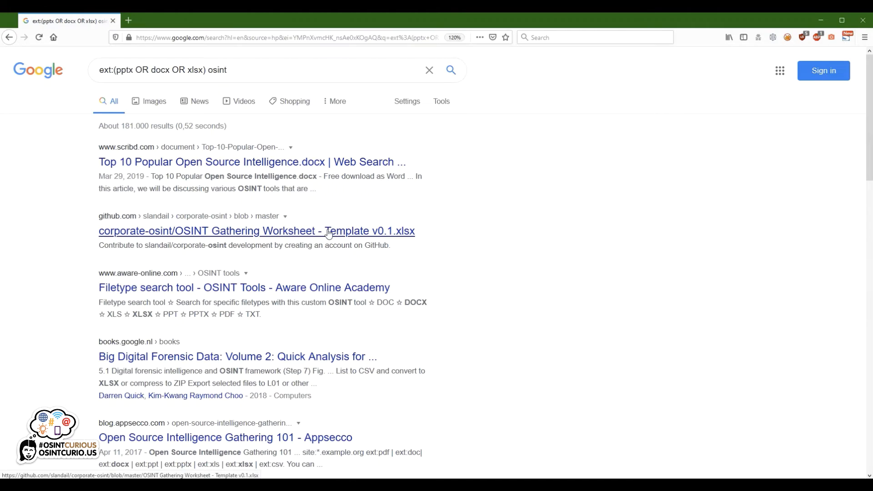
mouse_move(406, 237)
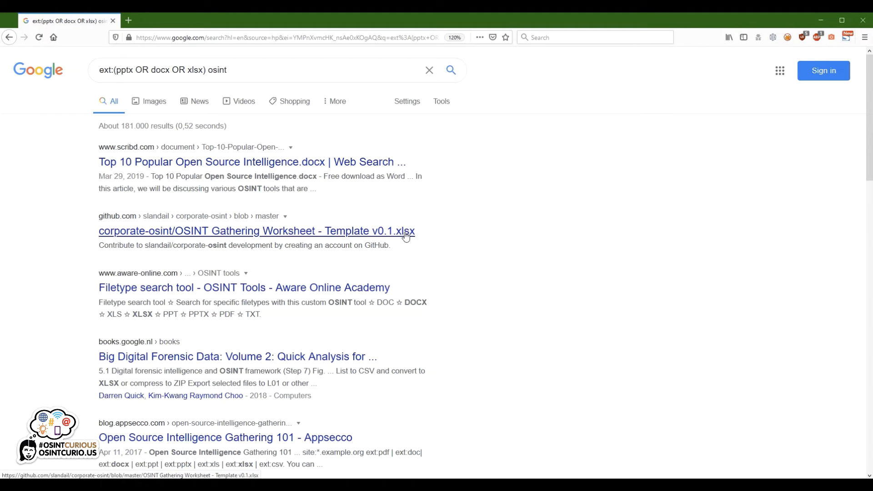
mouse_move(319, 162)
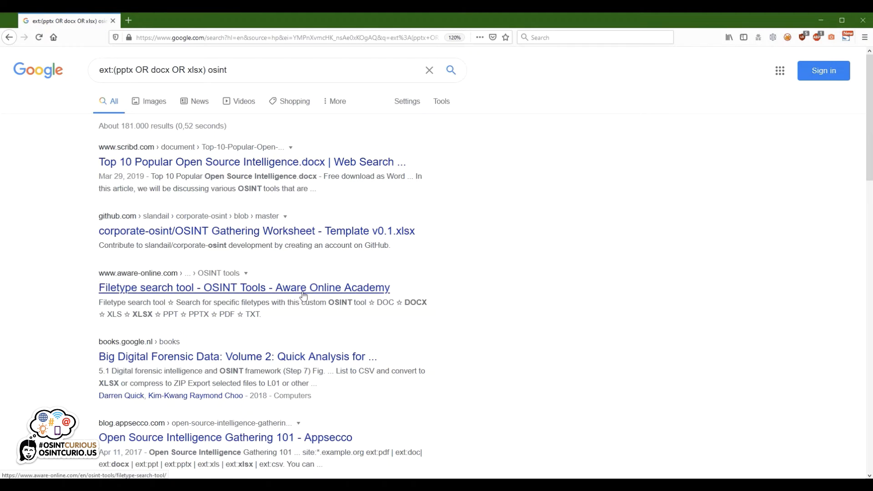
mouse_move(313, 299)
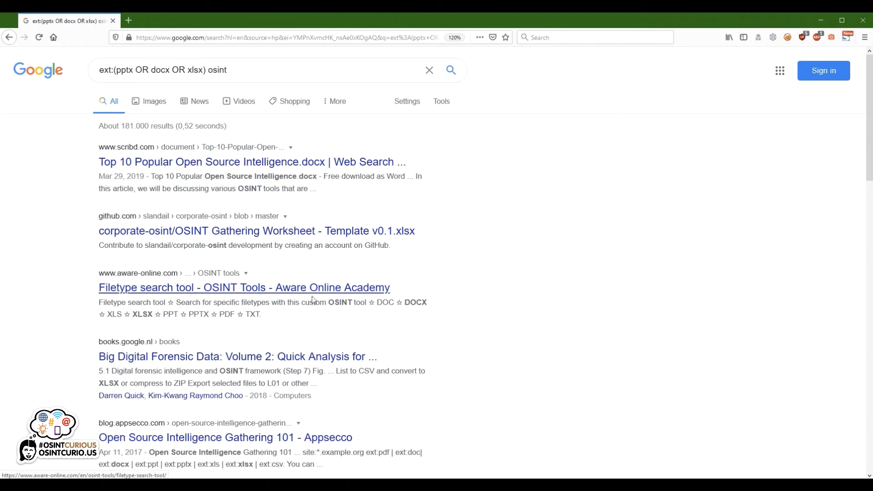
double_click(416, 302)
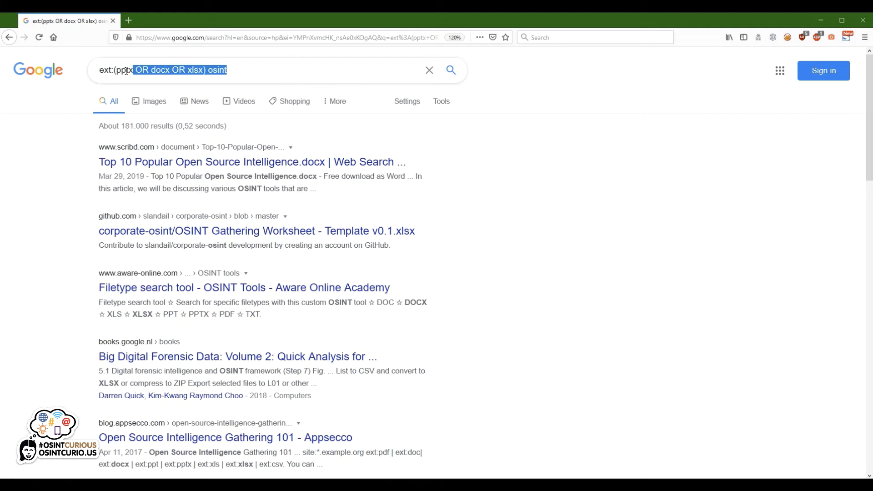
Rewrite the query as ext:pptx OR ext:docx OR ext:xlsx osint.
left_click(430, 70)
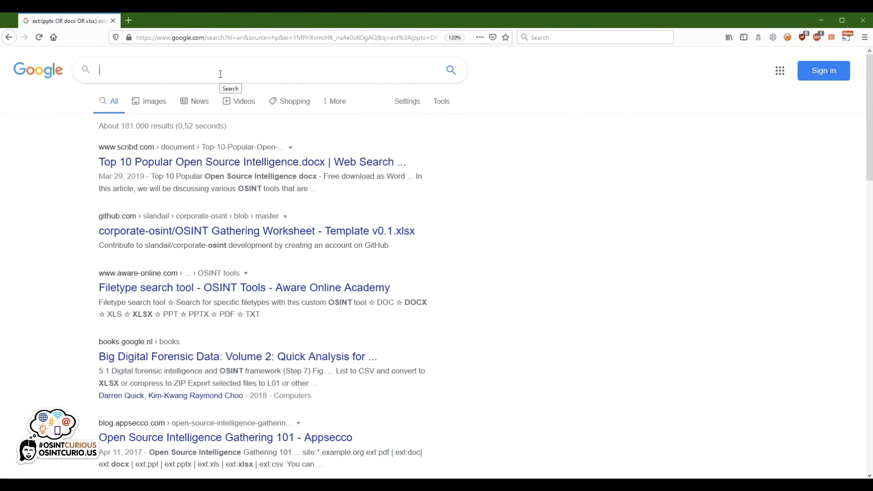
type("ext:pptx OR")
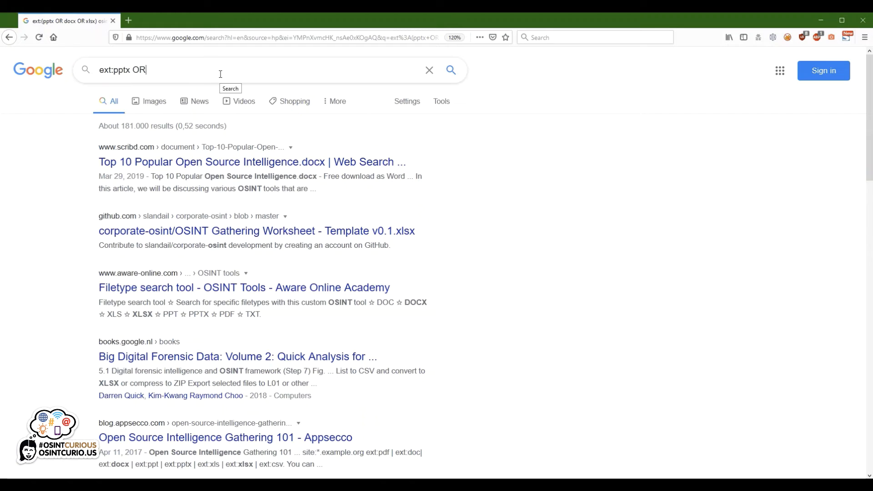
type("ext")
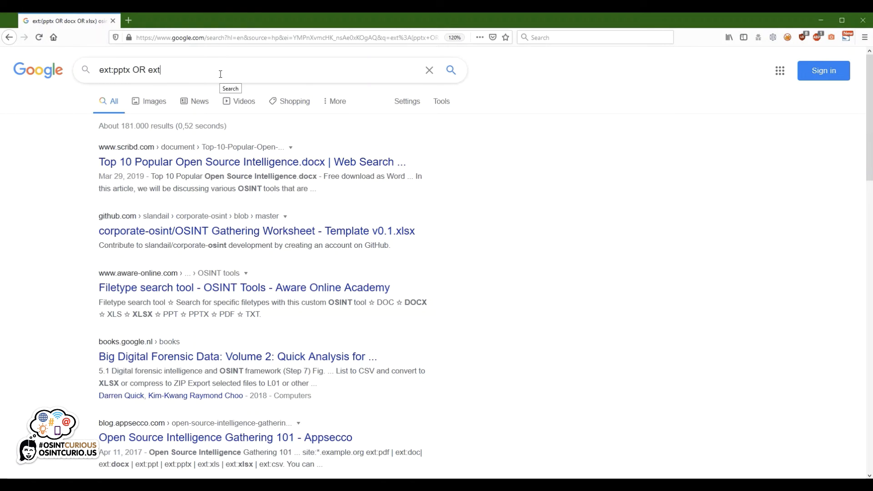
type("docx")
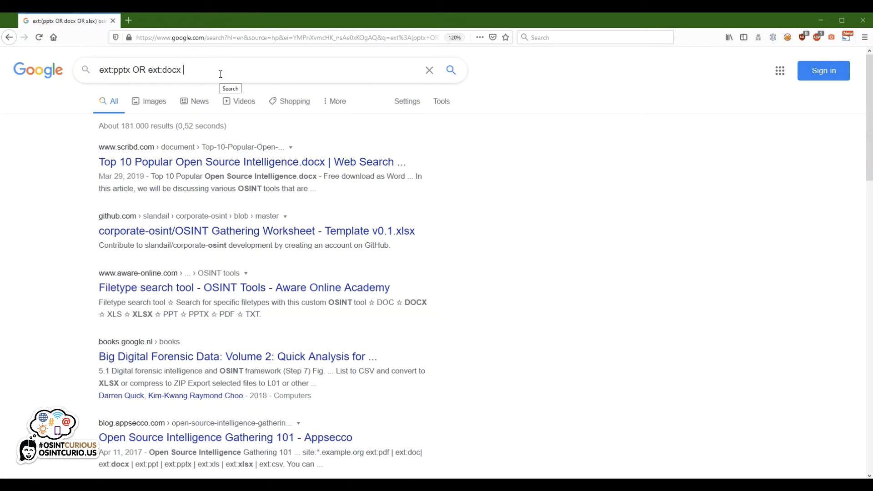
type("OR ext")
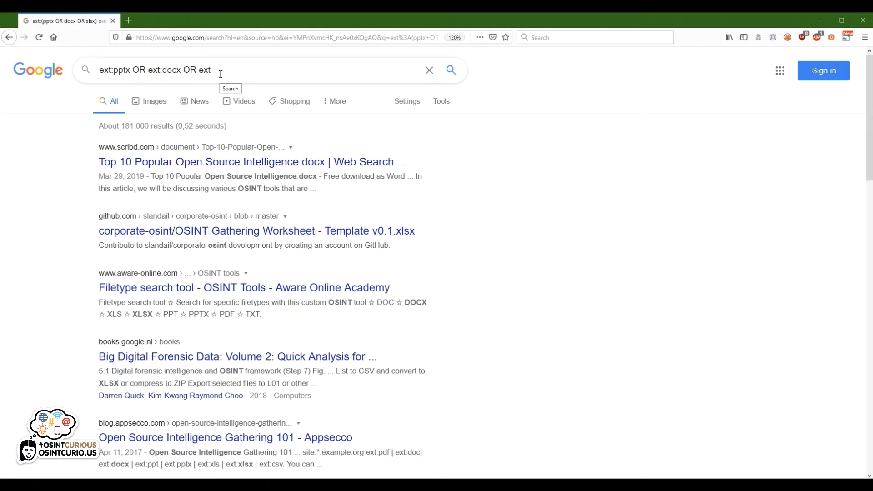
type(":xlsx")
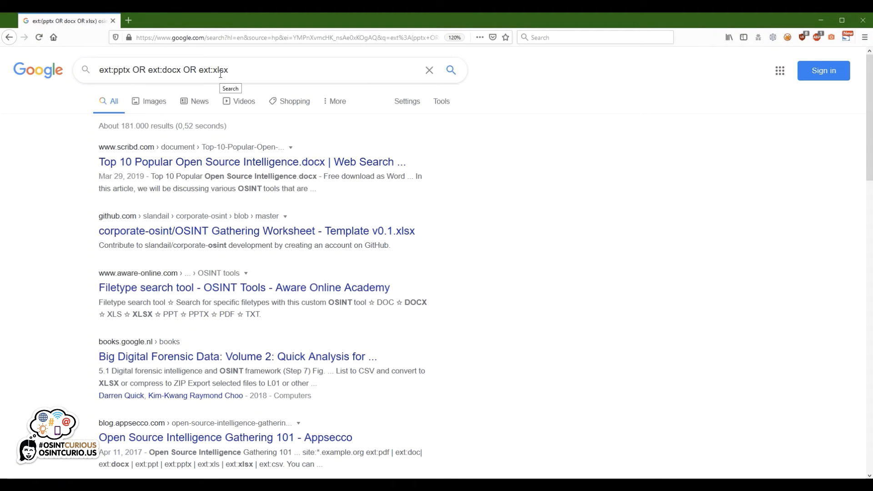
type("os")
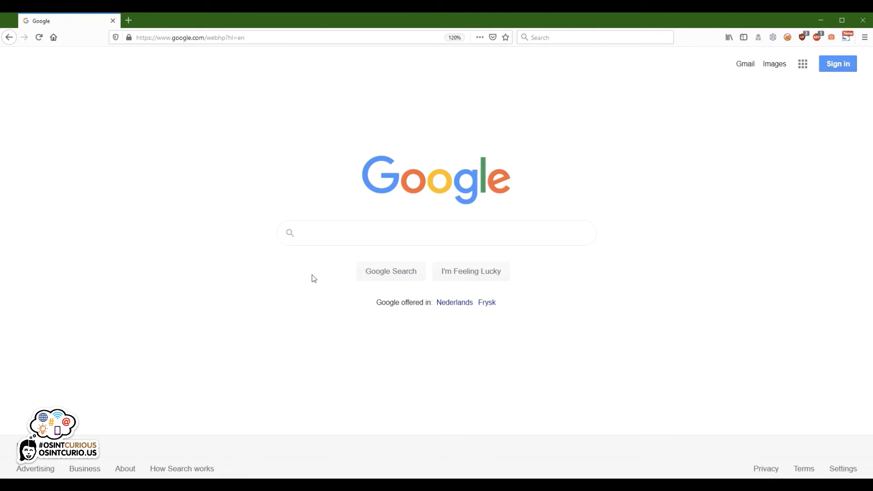
mouse_move(319, 279)
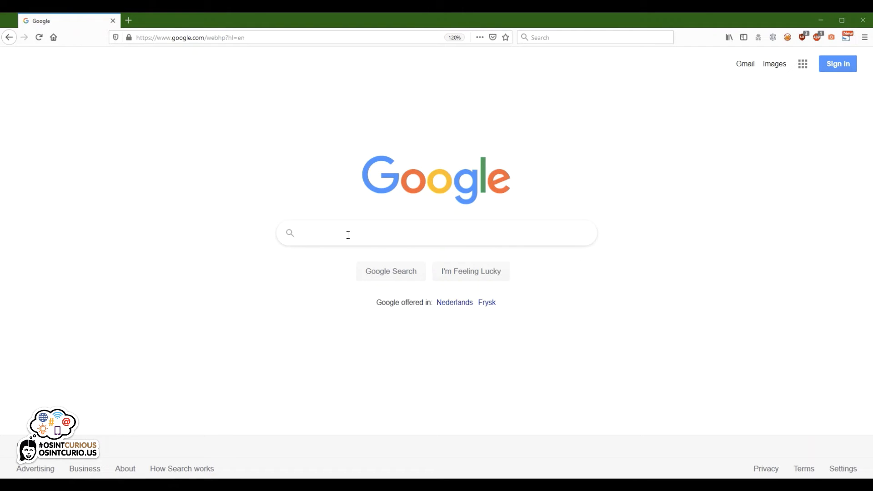
Search Google for intitle:osint to find pages with OSINT in the title.
type("intitle:")
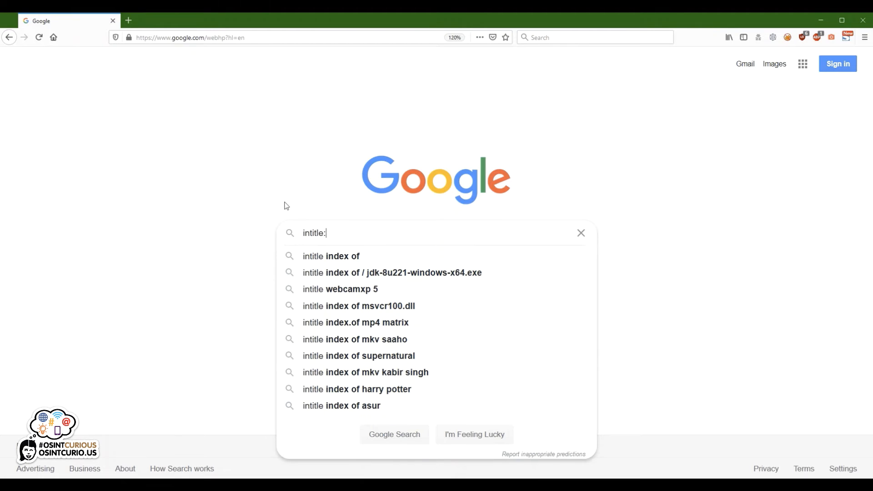
type("osint")
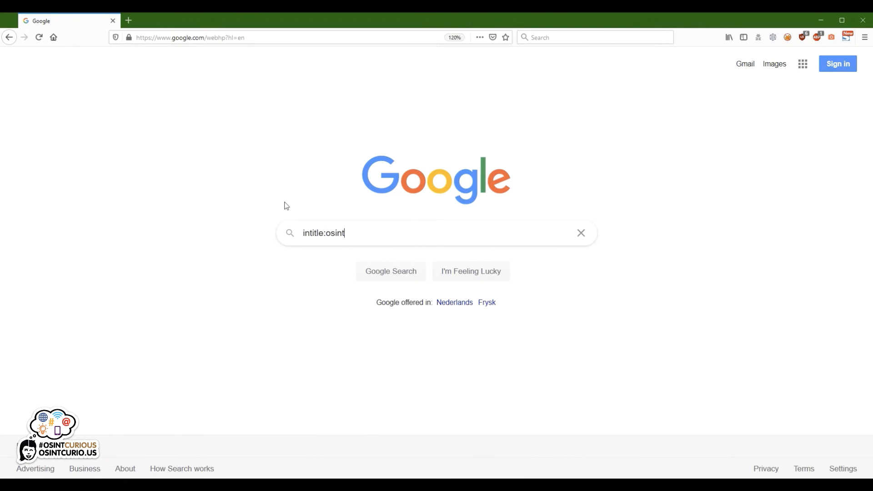
key("Return")
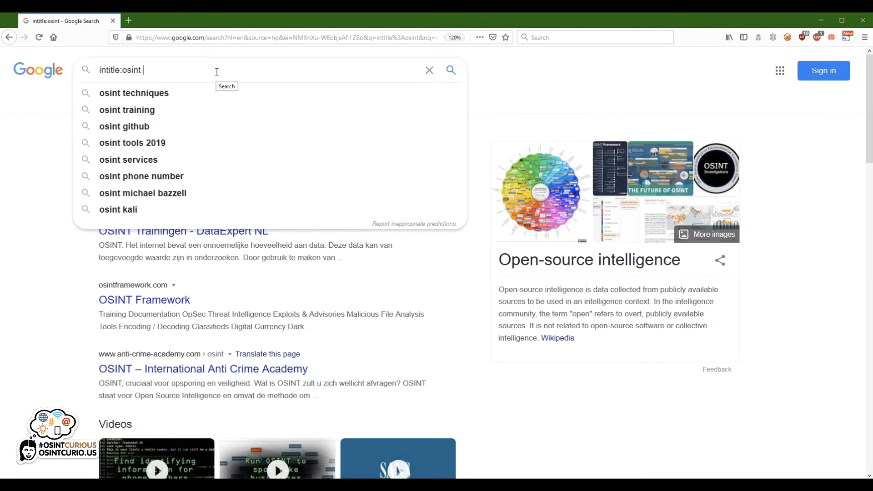
Narrow the query to intitle:osint intext:"cheat sheet" and run it.
type("intext")
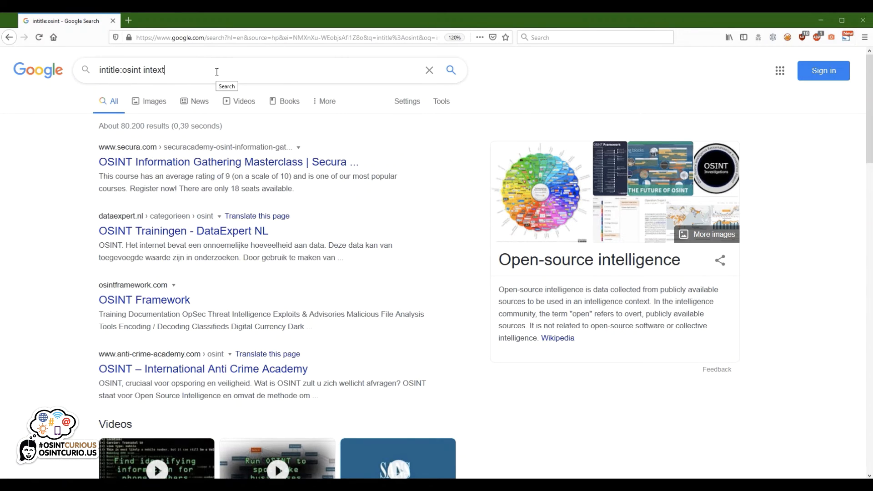
type(":")
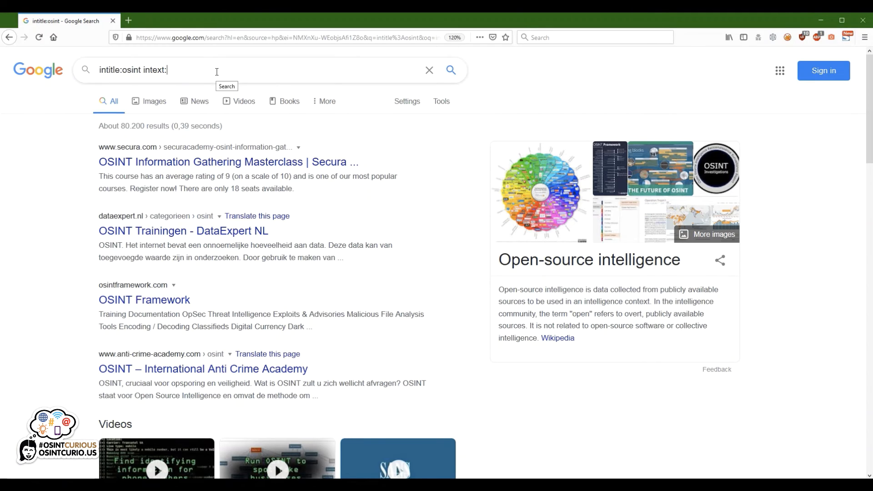
type("\"cheat sheet")
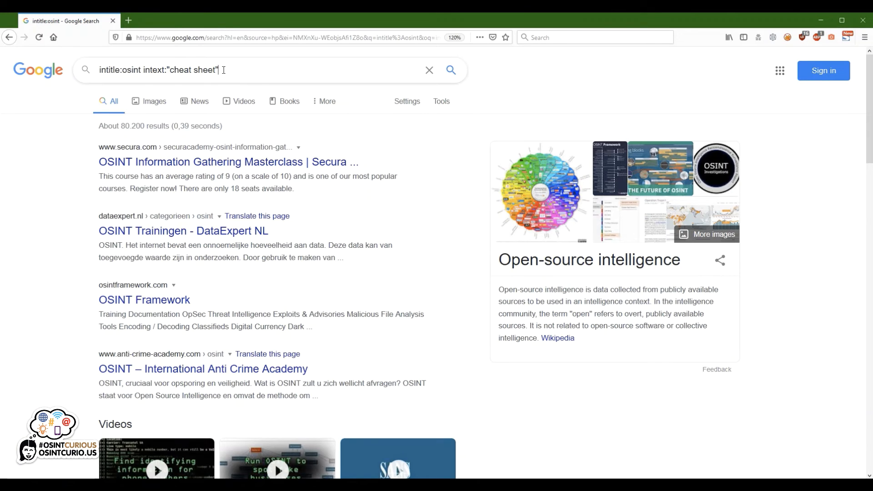
key("Return")
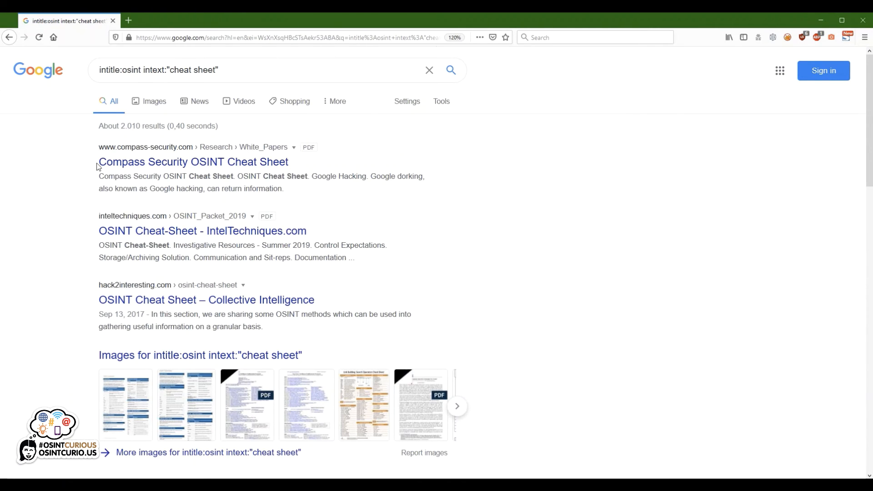
mouse_move(200, 166)
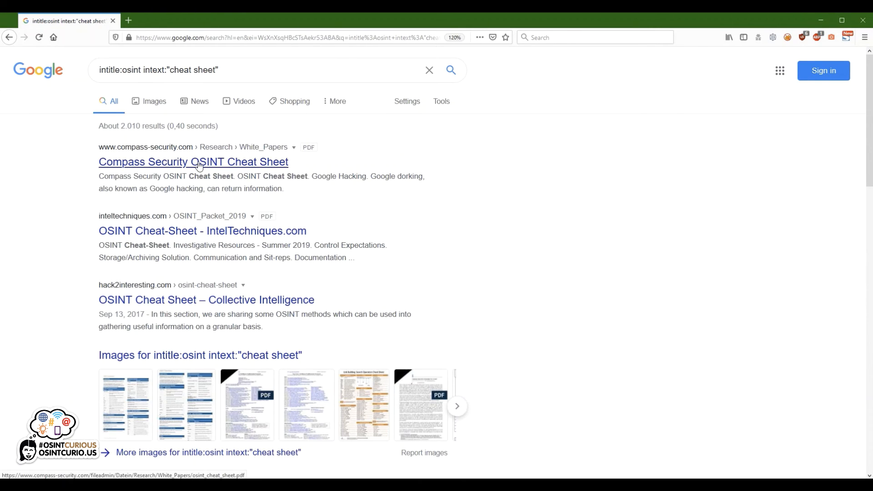
mouse_move(226, 230)
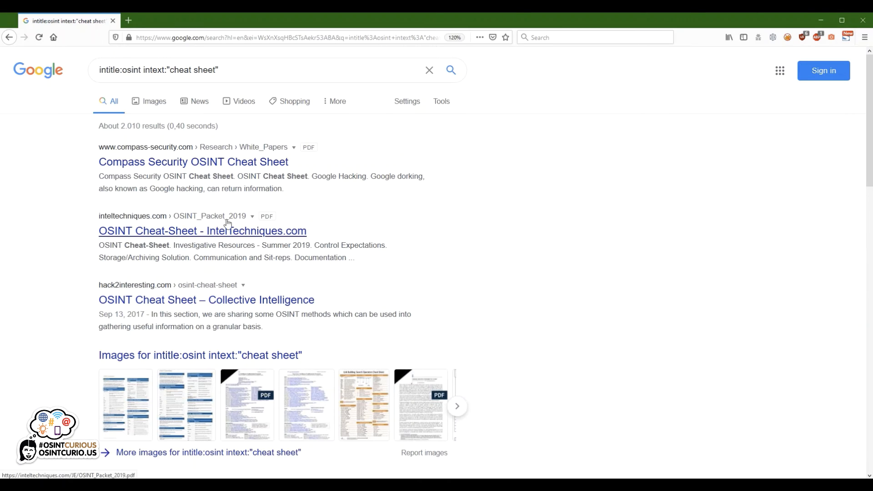
mouse_move(320, 162)
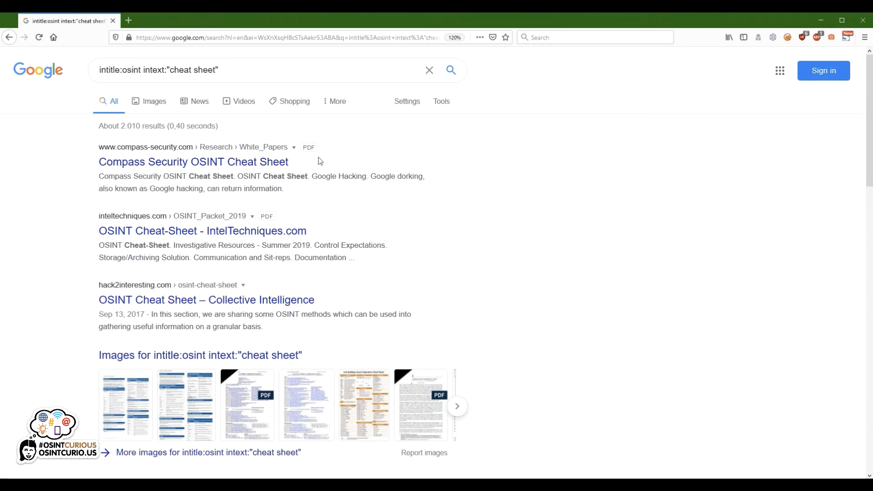
mouse_move(322, 286)
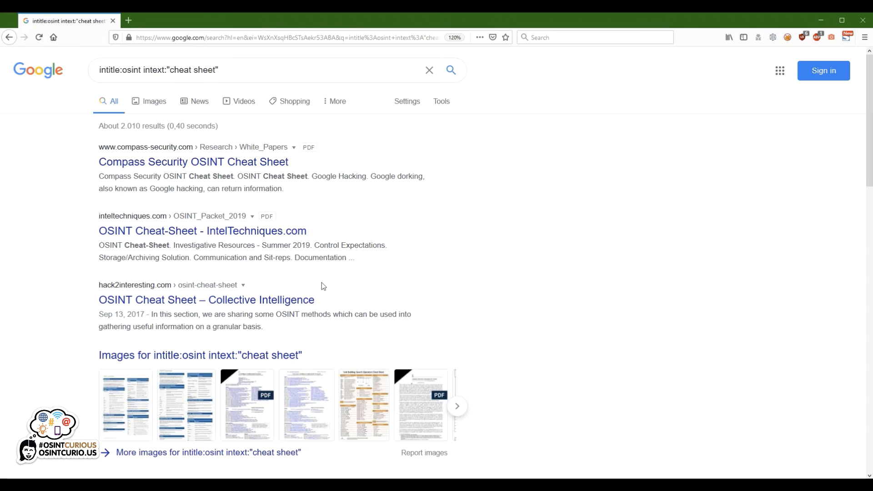
mouse_move(344, 357)
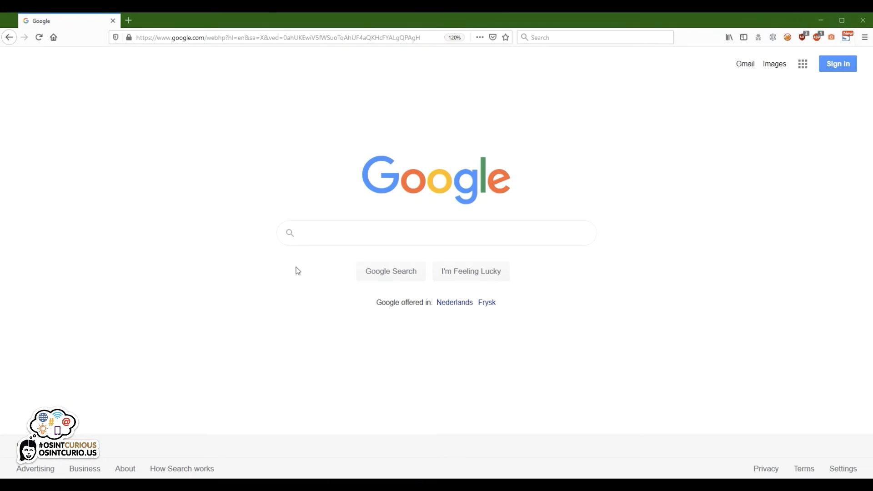
mouse_move(329, 251)
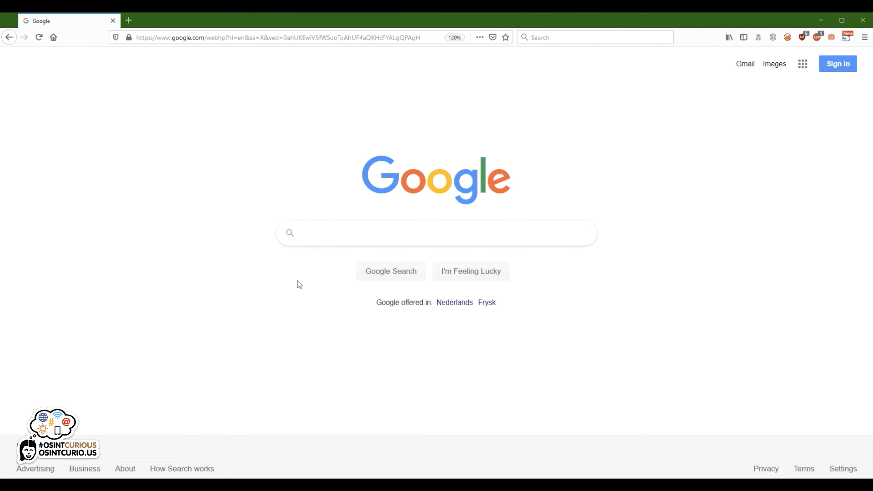
Search for inurl:/wp-content/uploads osint to find OSINT files in WordPress upload folders.
type("inurl:")
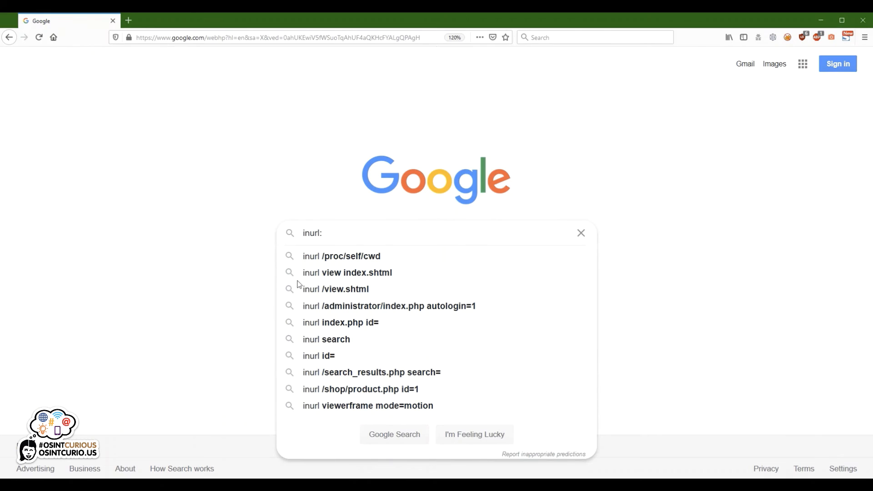
type("/wp-")
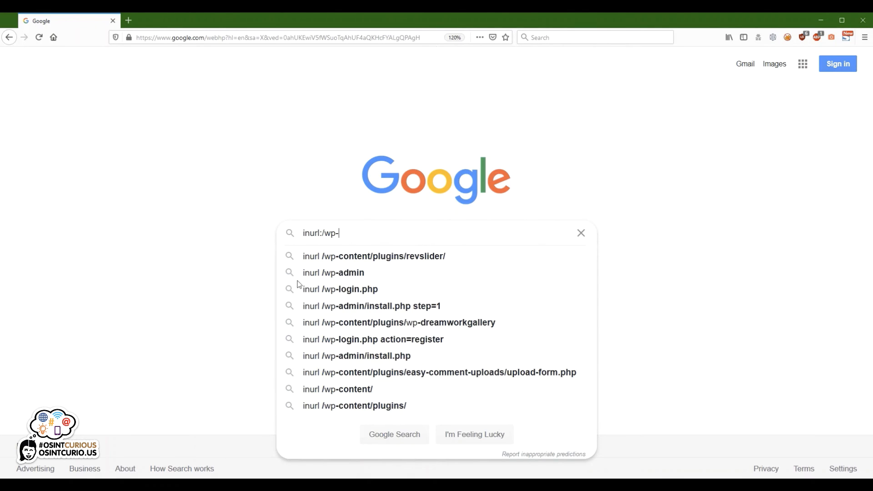
type("content/")
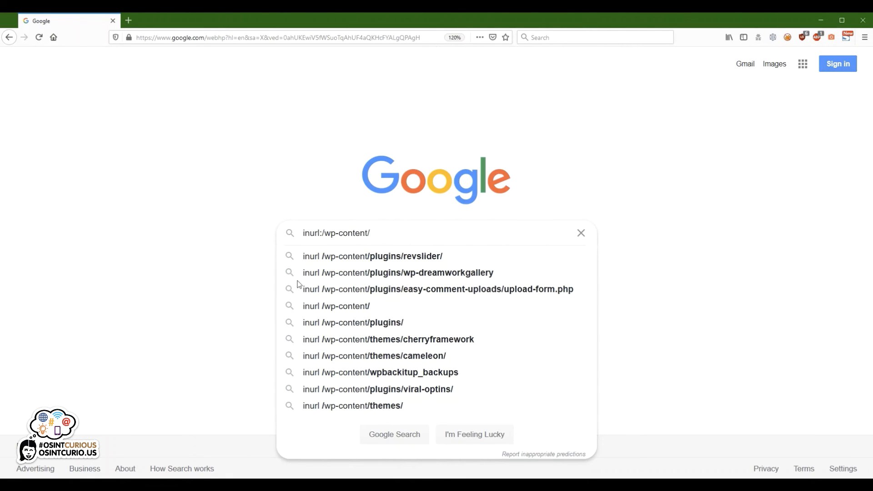
type("uploads")
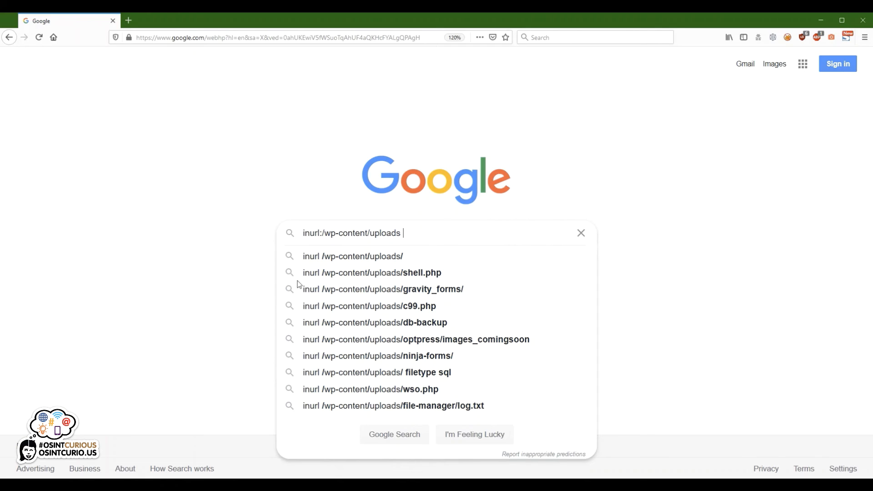
type("osint")
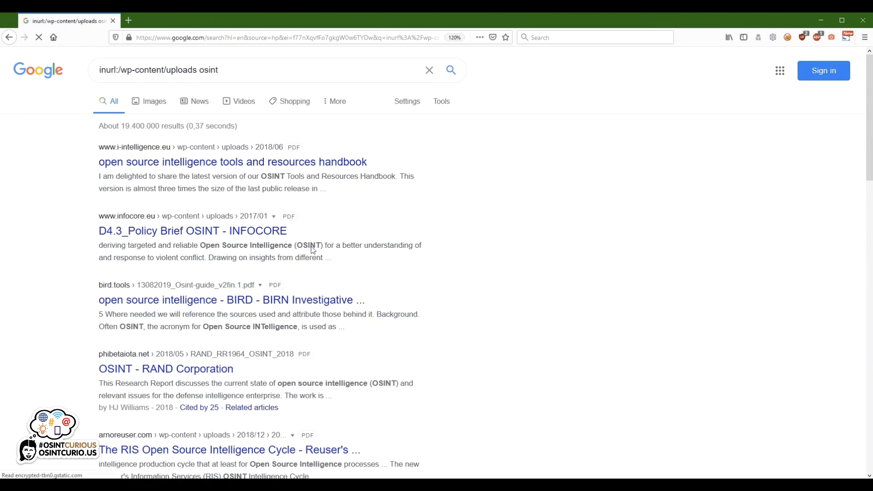
mouse_move(287, 310)
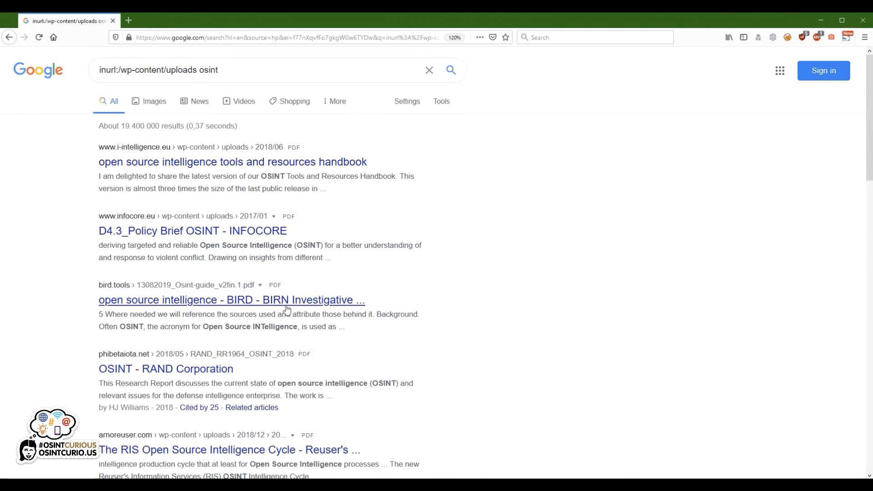
mouse_move(407, 298)
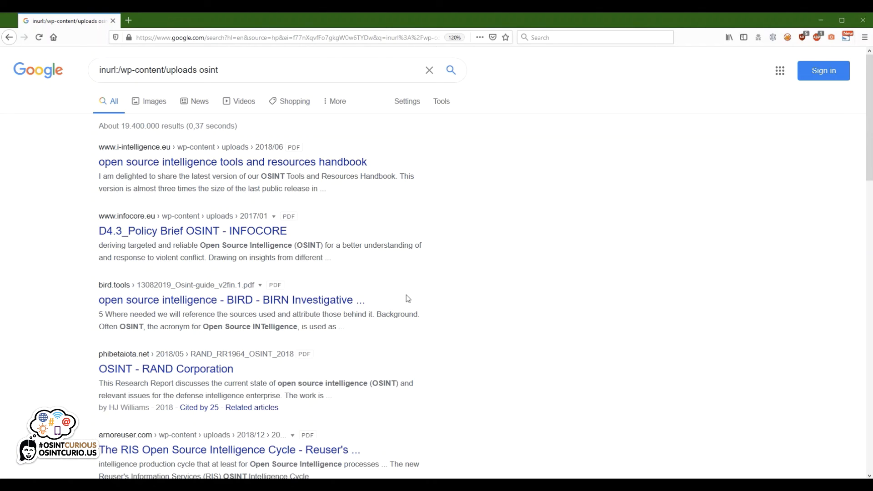
mouse_move(188, 189)
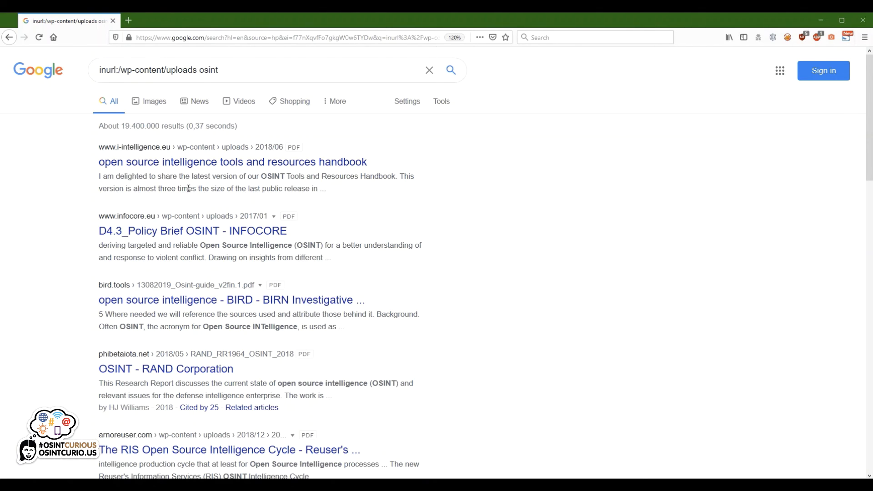
mouse_move(232, 162)
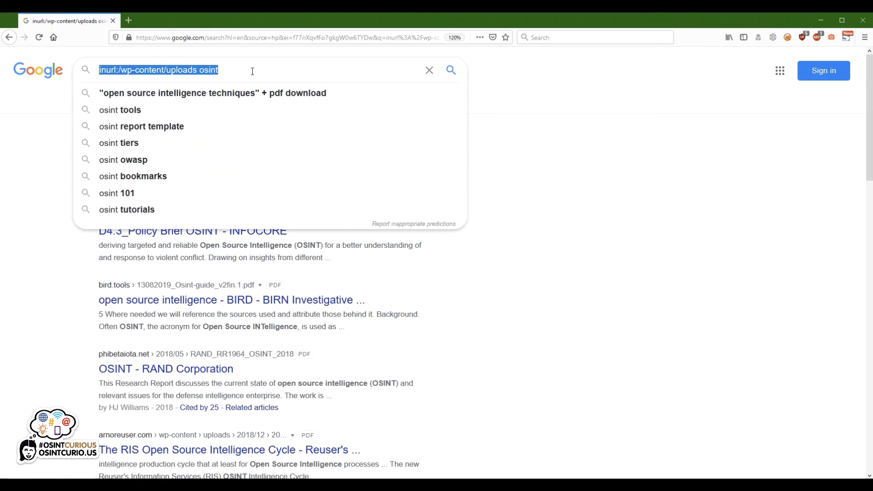
Search site:osintcurio.us sock OR puppet, then select the words after the site filter.
type("si")
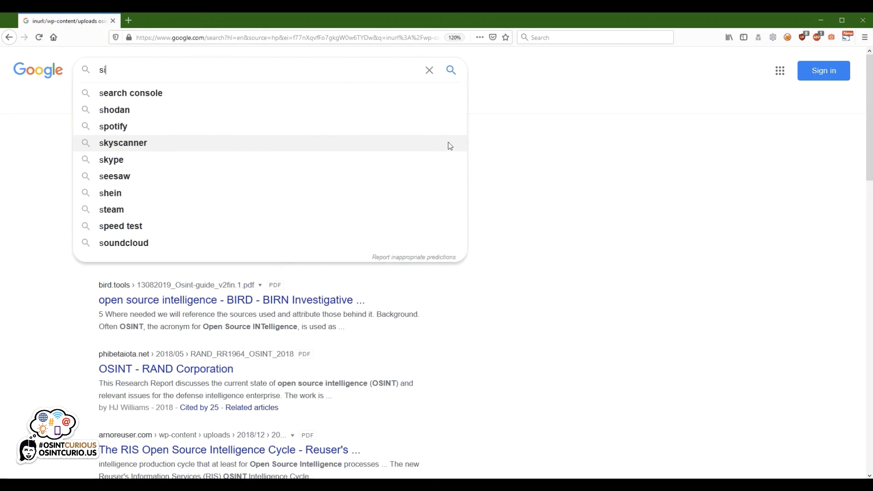
type("te:")
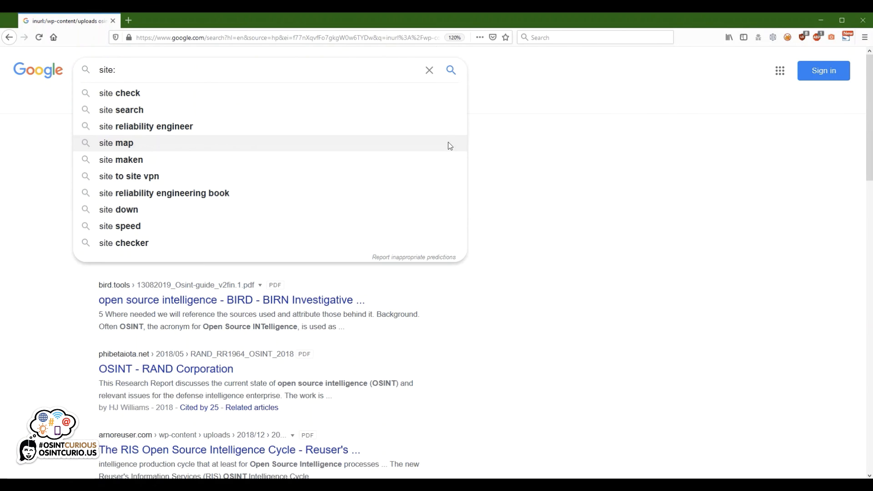
type("osintcu")
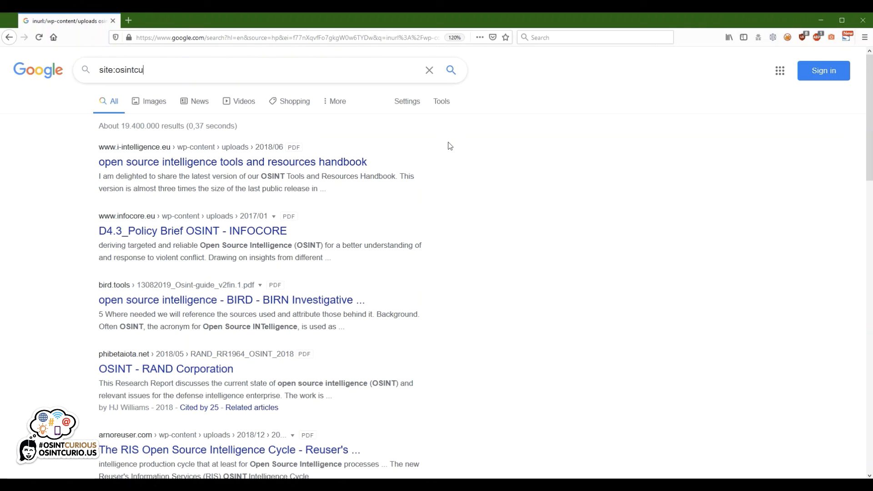
type("rio.us")
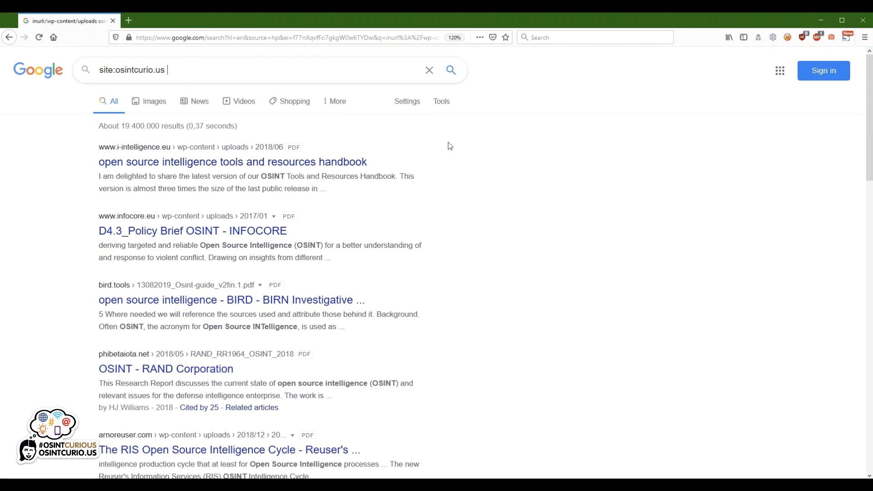
type("sock OR puppet")
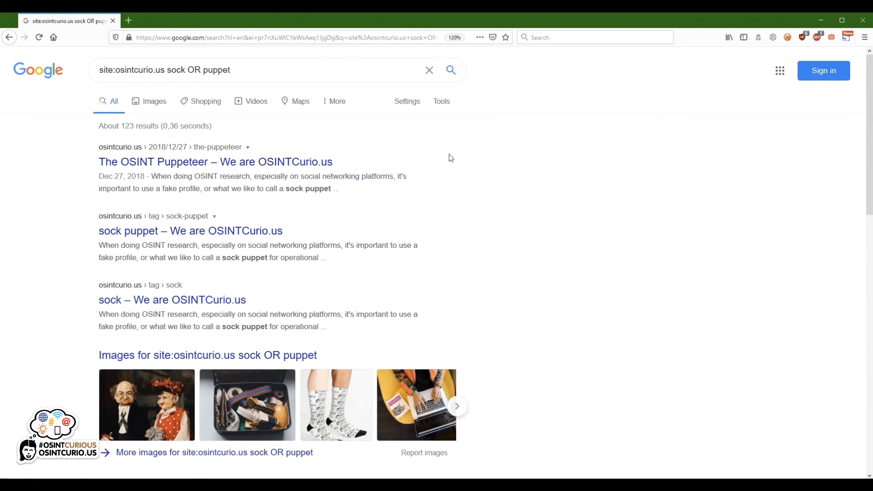
mouse_move(456, 165)
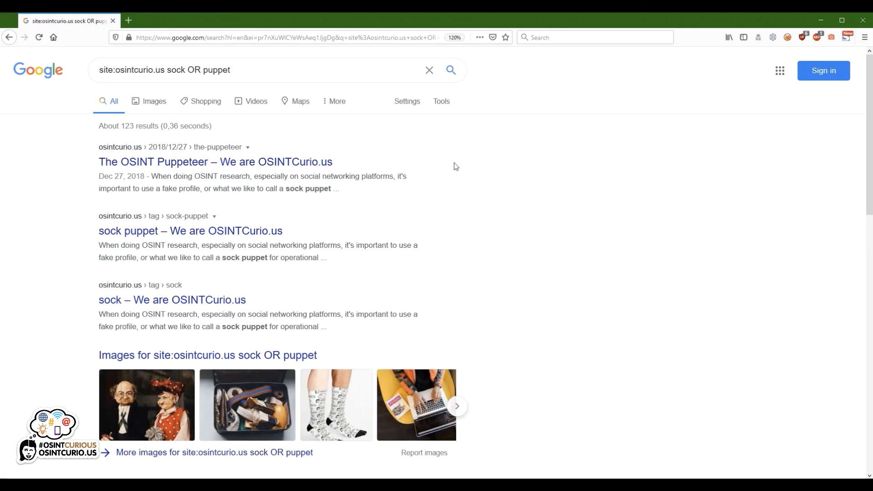
mouse_move(465, 169)
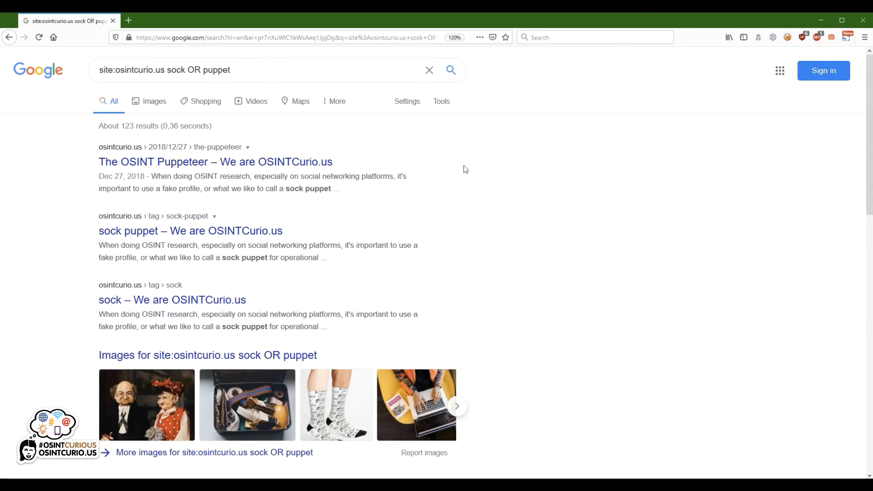
mouse_move(467, 164)
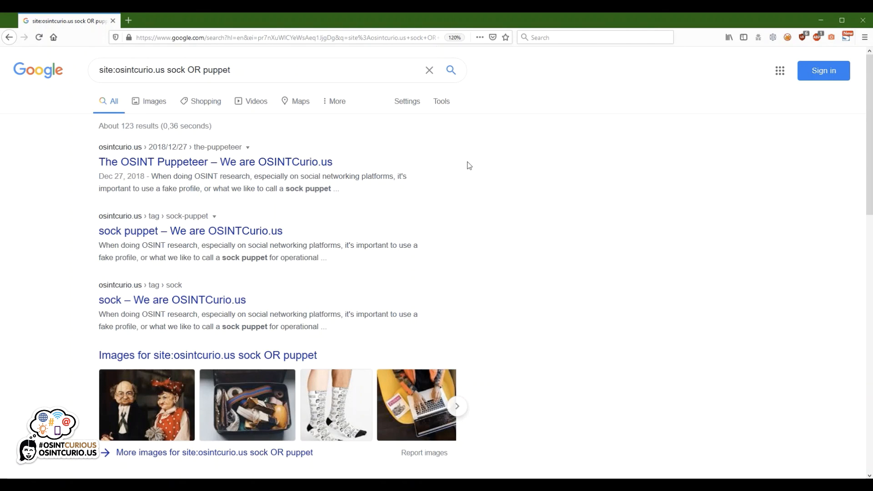
double_click(198, 70)
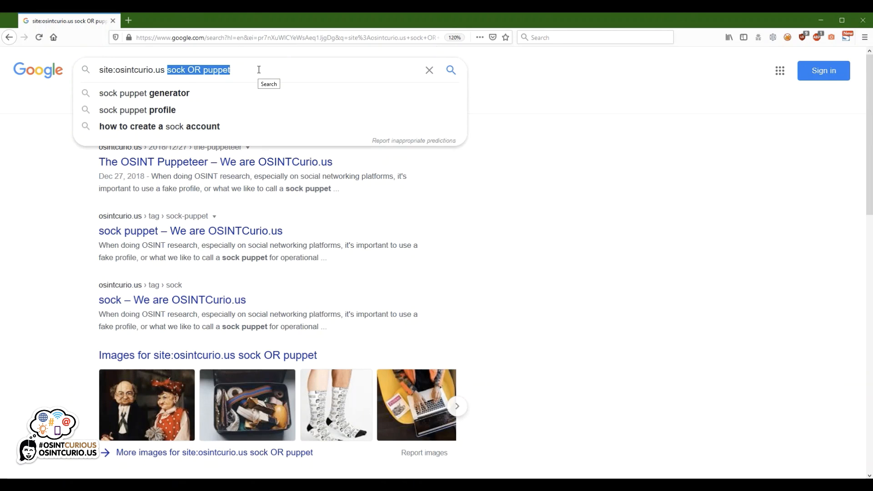
Replace the terms with google dork and search within osintcurio.us.
type("google dork")
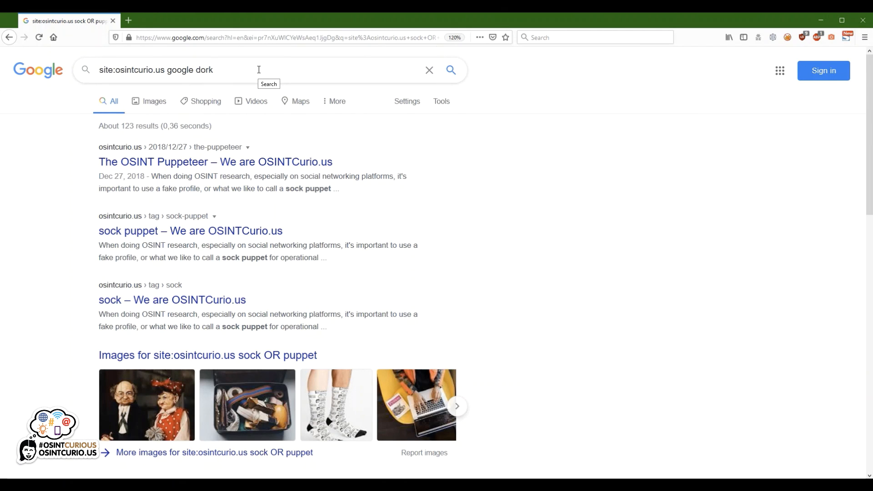
left_click(450, 70)
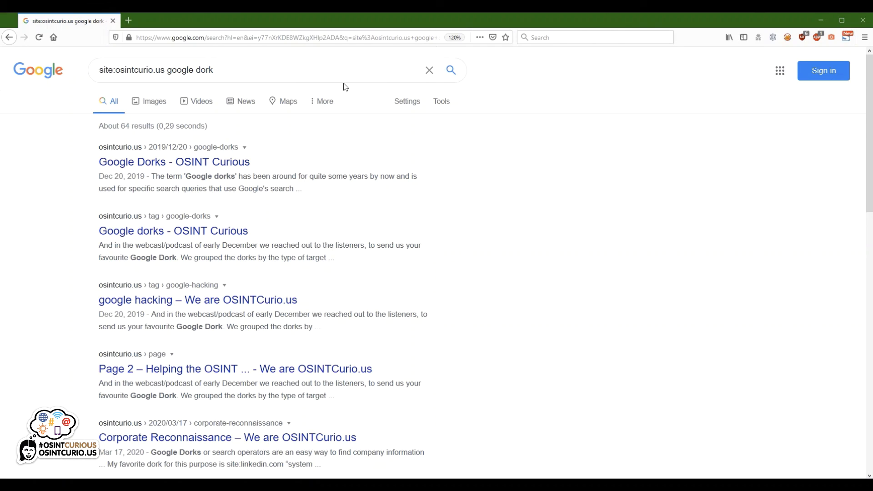
mouse_move(349, 97)
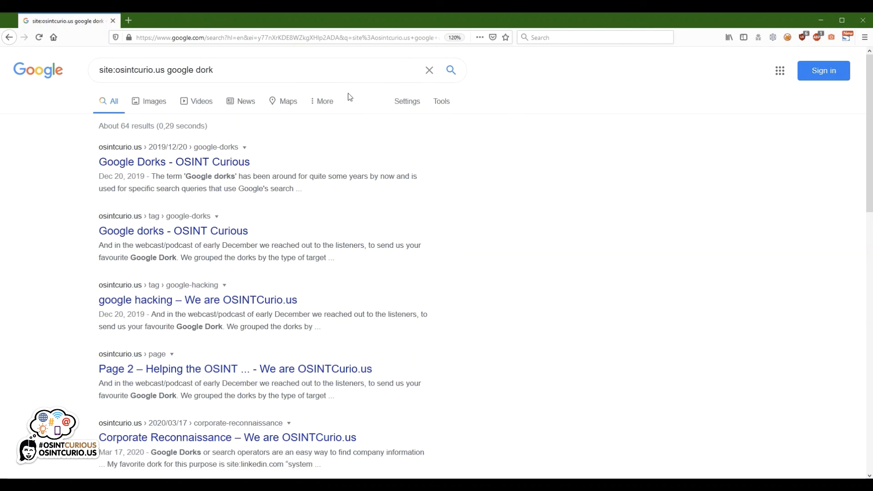
mouse_move(486, 424)
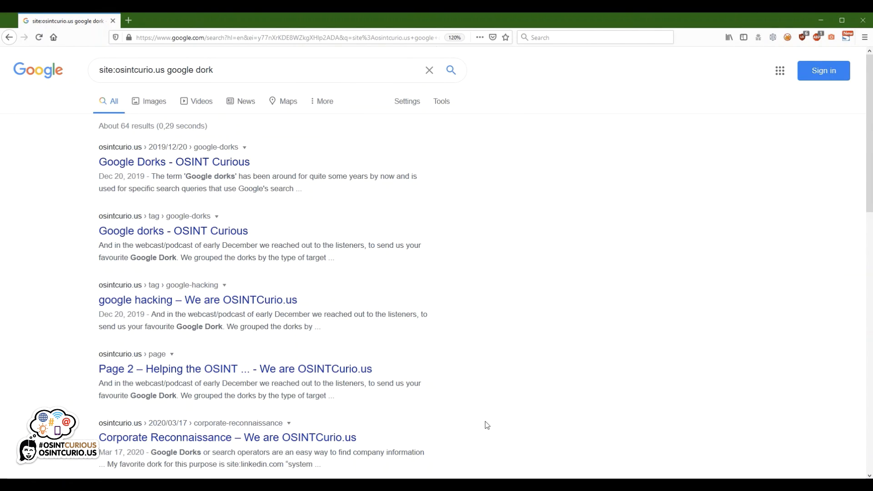